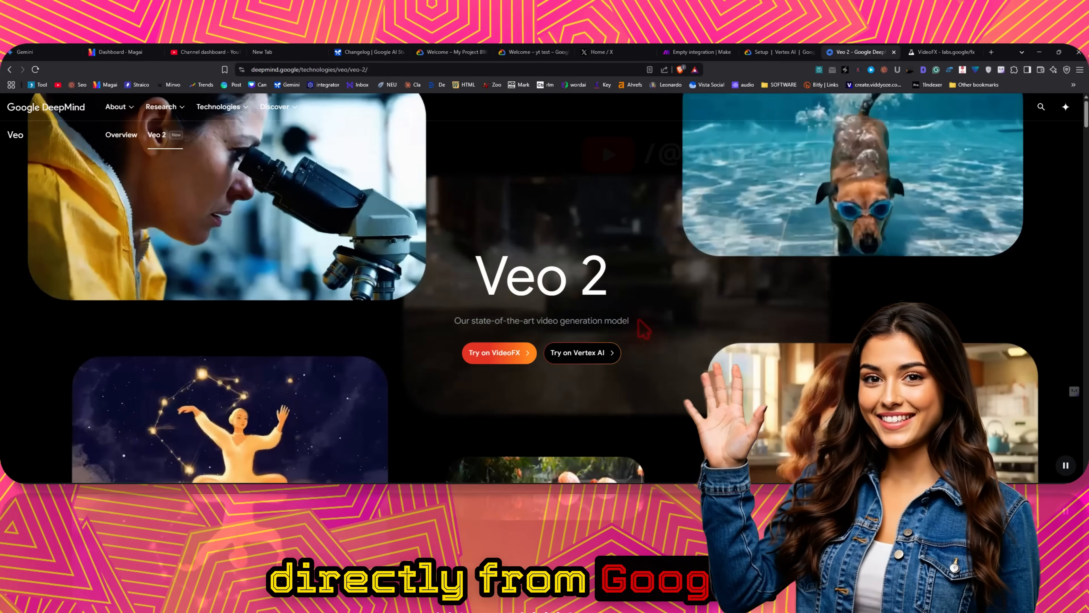
- Scroll to the Capabilities carousel and advance to the next sample video
scroll(down, 3)
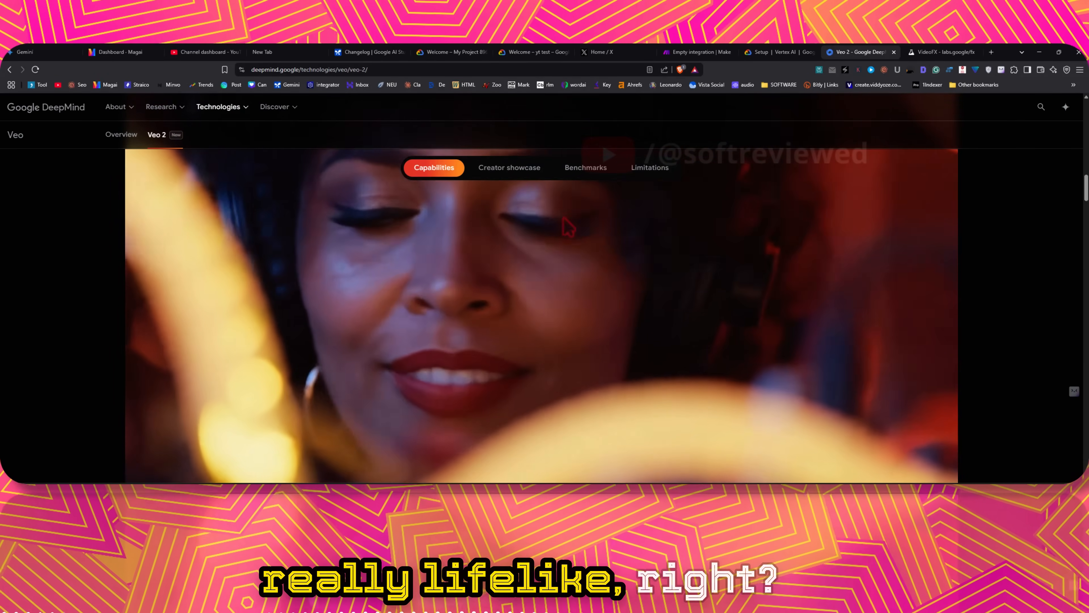
scroll(down, 3)
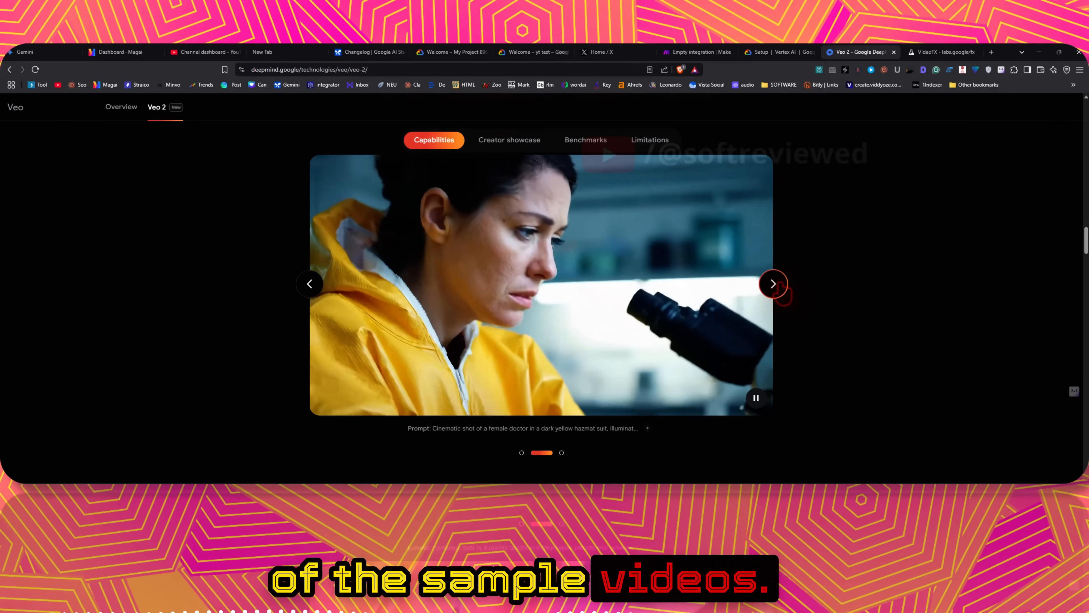
click(274, 52)
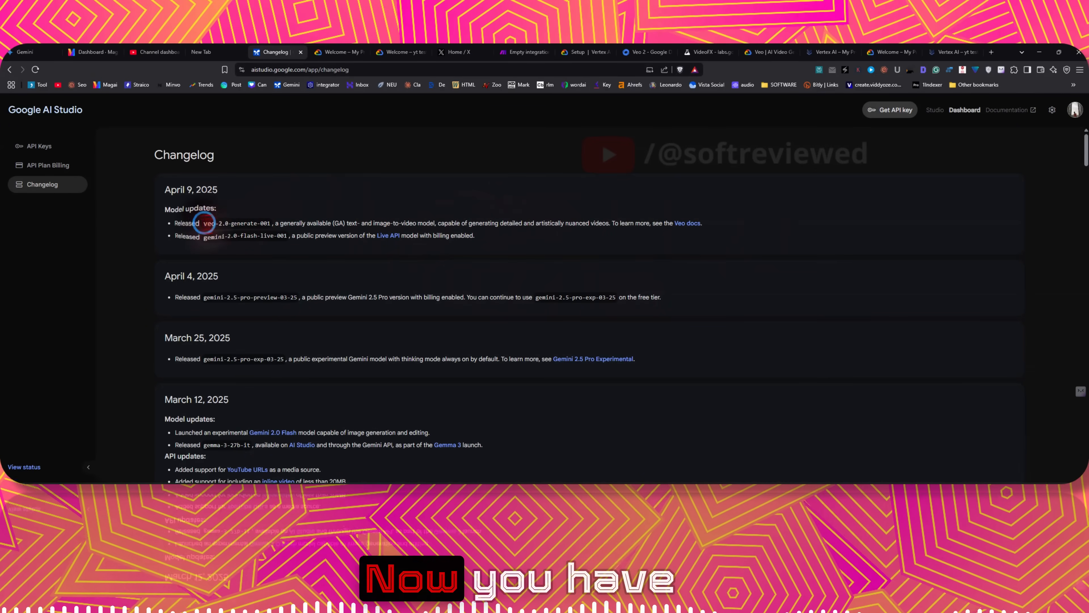
- Highlight the veo-2.0-generate-001 release entry in the changelog
double_click(236, 223)
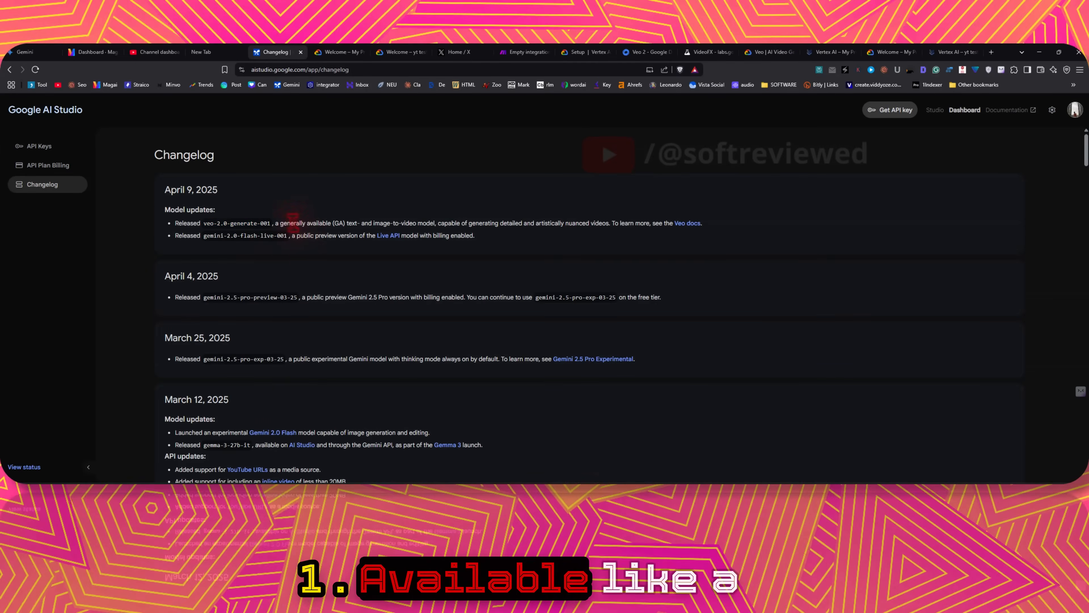
mouse_move(417, 236)
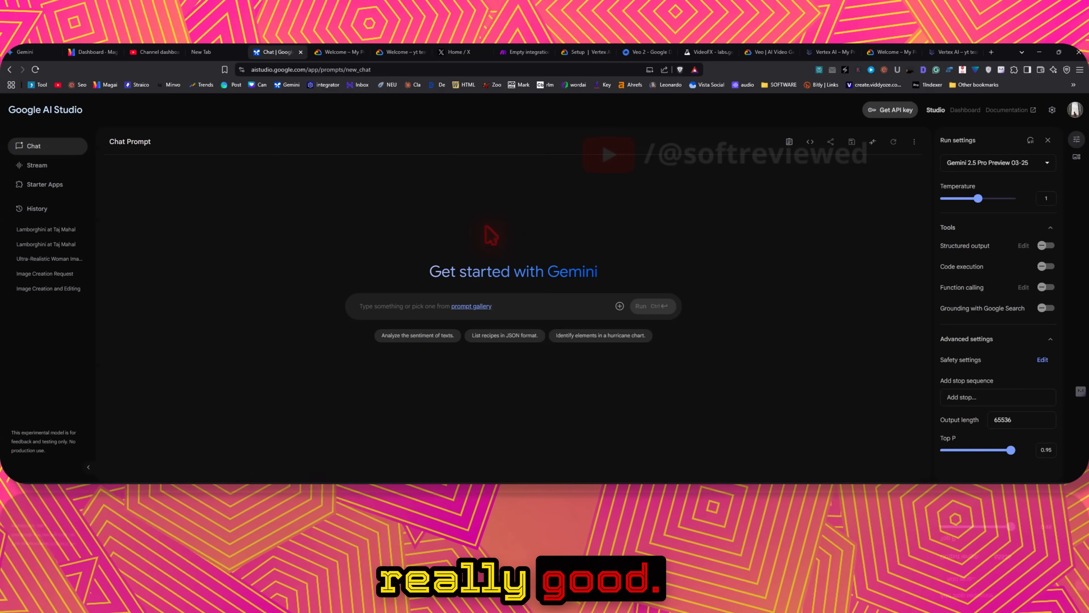
- Switch to Stream mode with Text output, then return to Chat and reach Get code
click(997, 163)
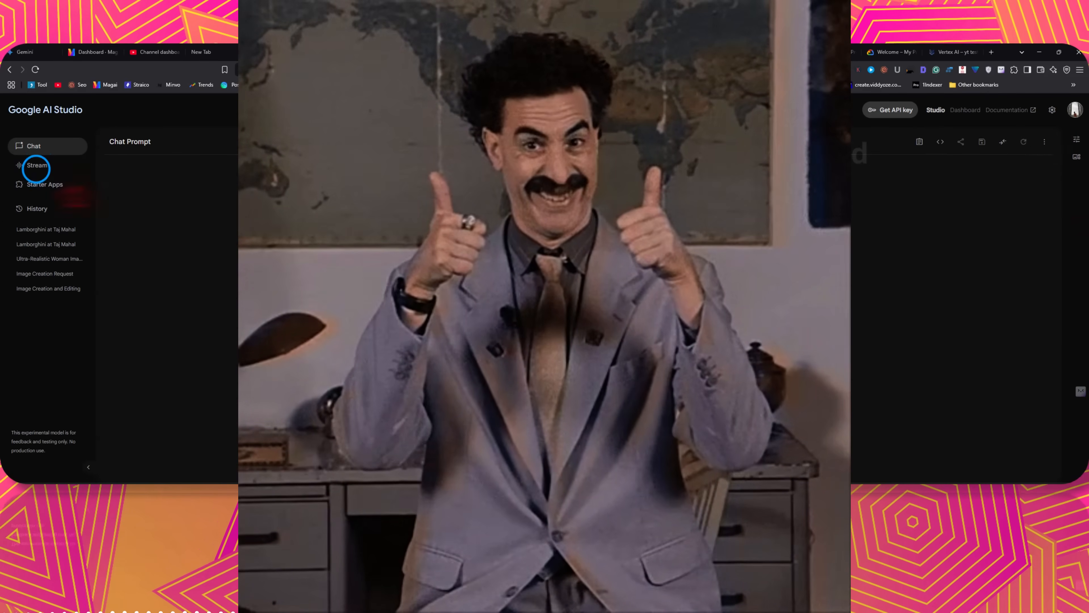
click(37, 165)
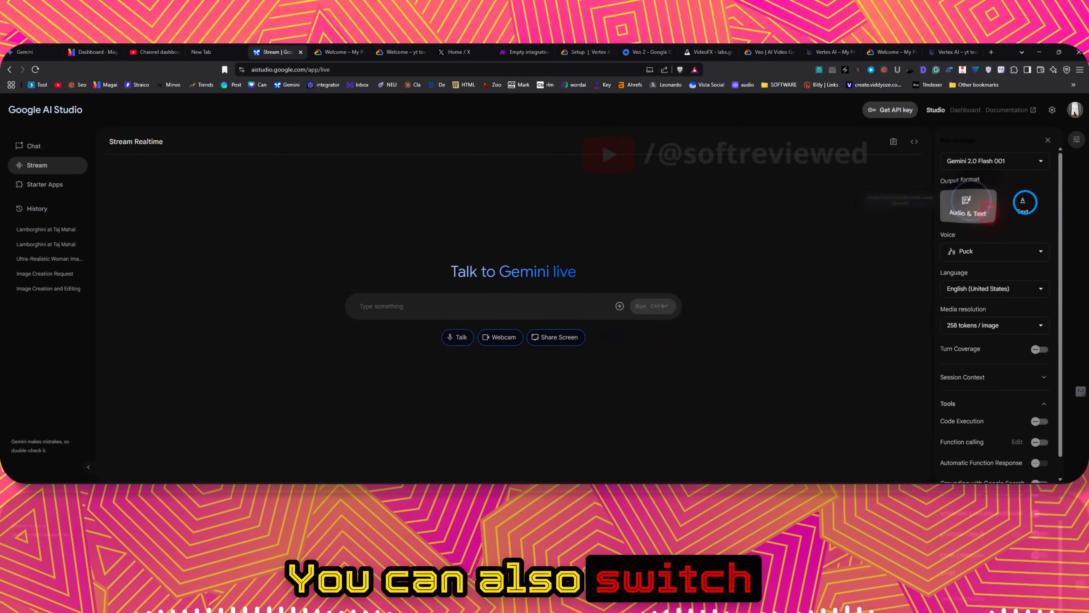
click(994, 161)
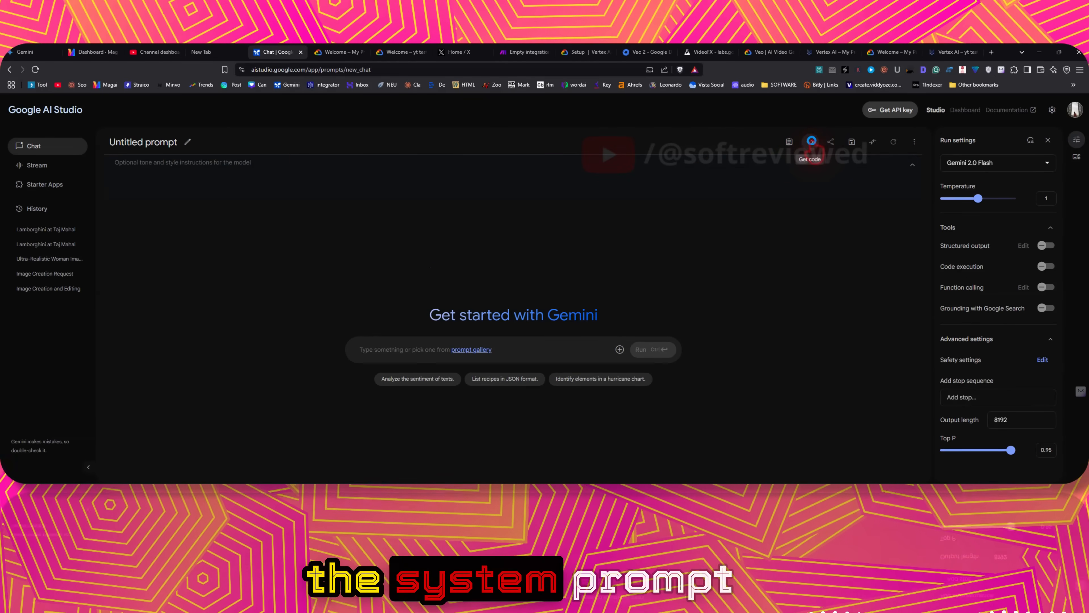
click(997, 163)
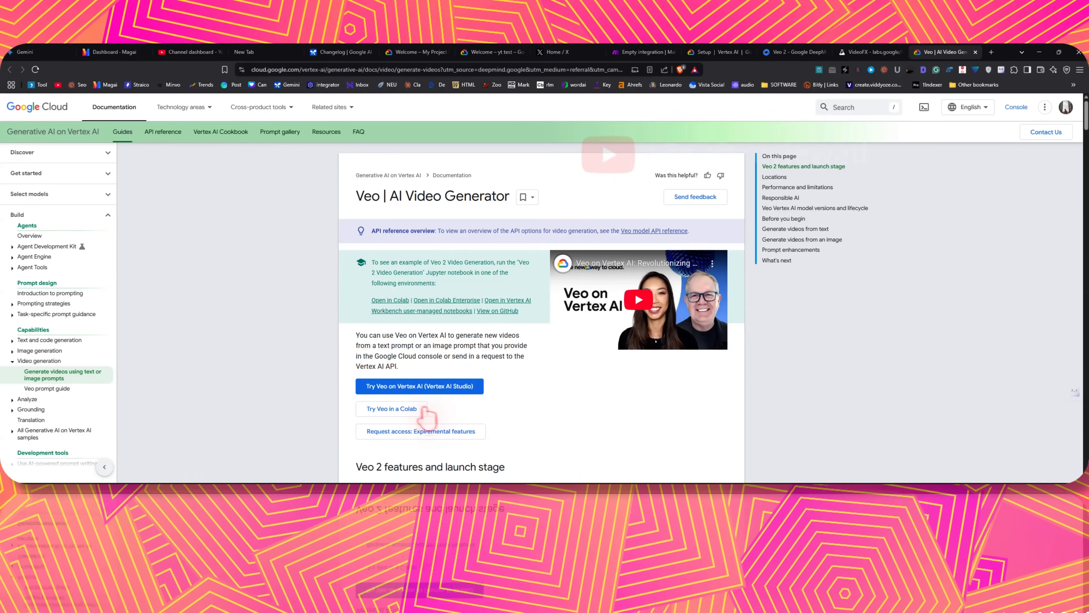
- Open the Veo Early Access Interest Form from the Request access link
click(419, 431)
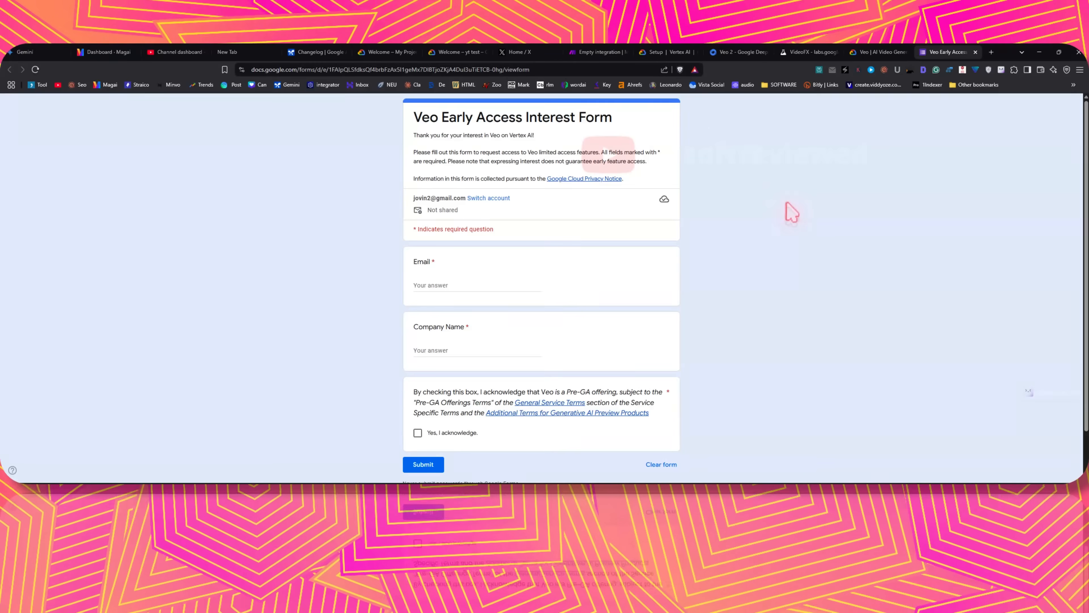
click(943, 52)
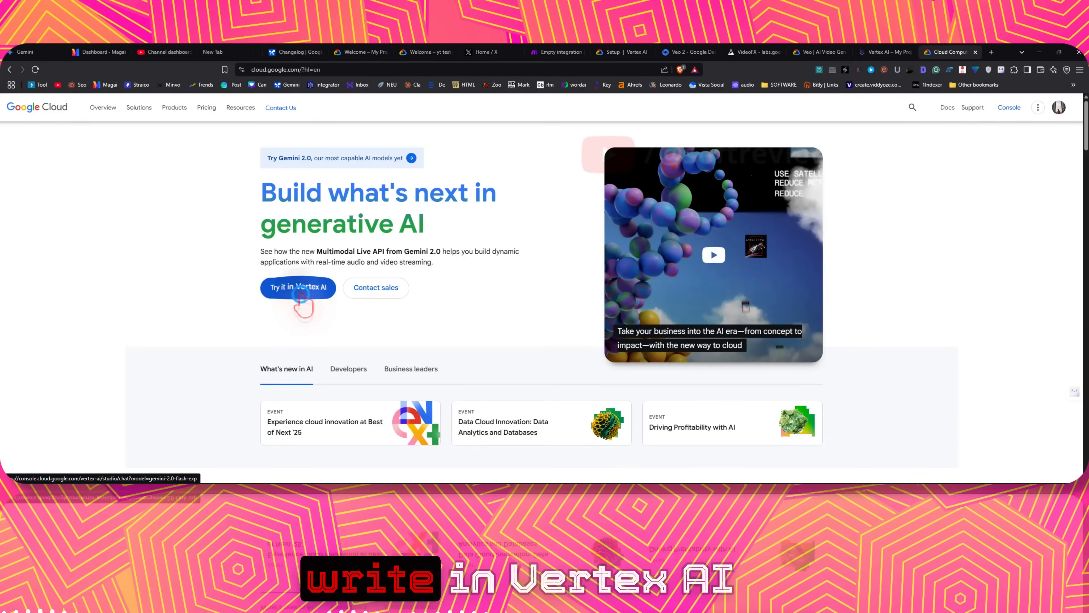
- Open Vertex AI from the Cloud homepage and reach its dashboard via the navigation menu
click(298, 287)
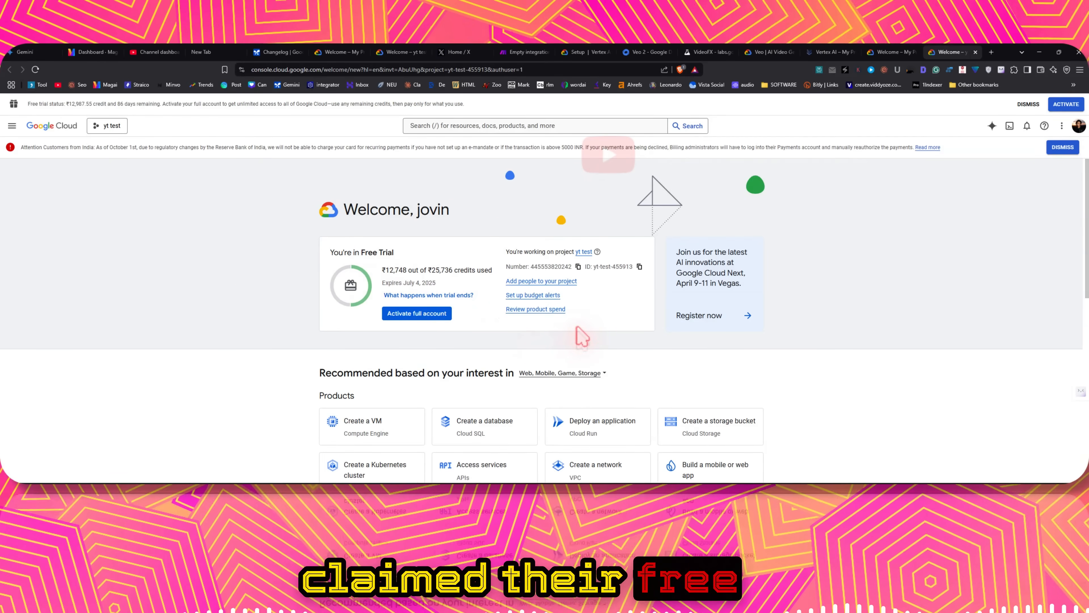
mouse_move(638, 228)
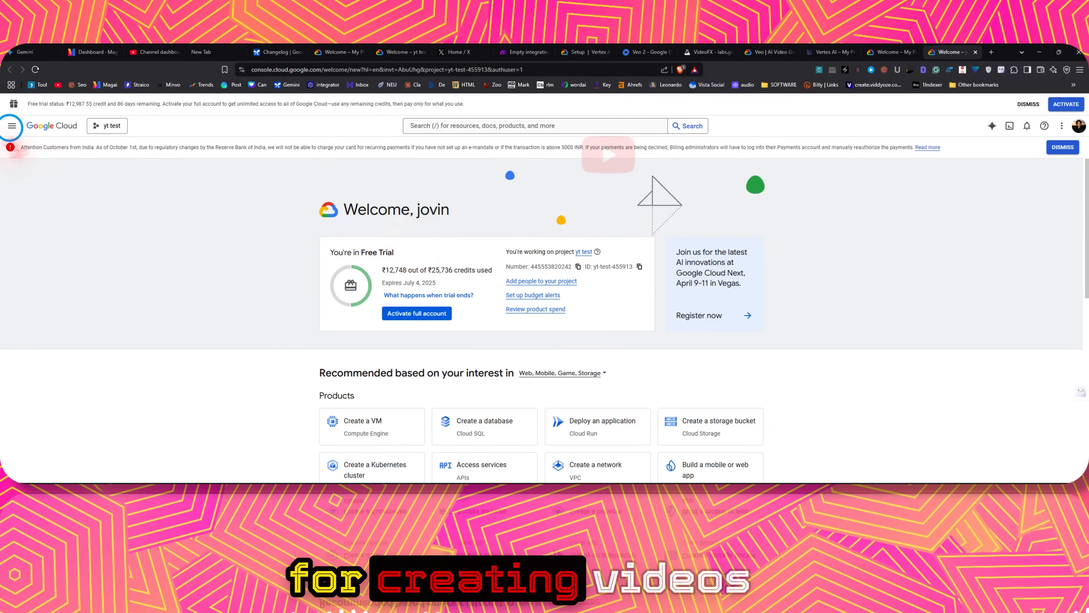
click(11, 126)
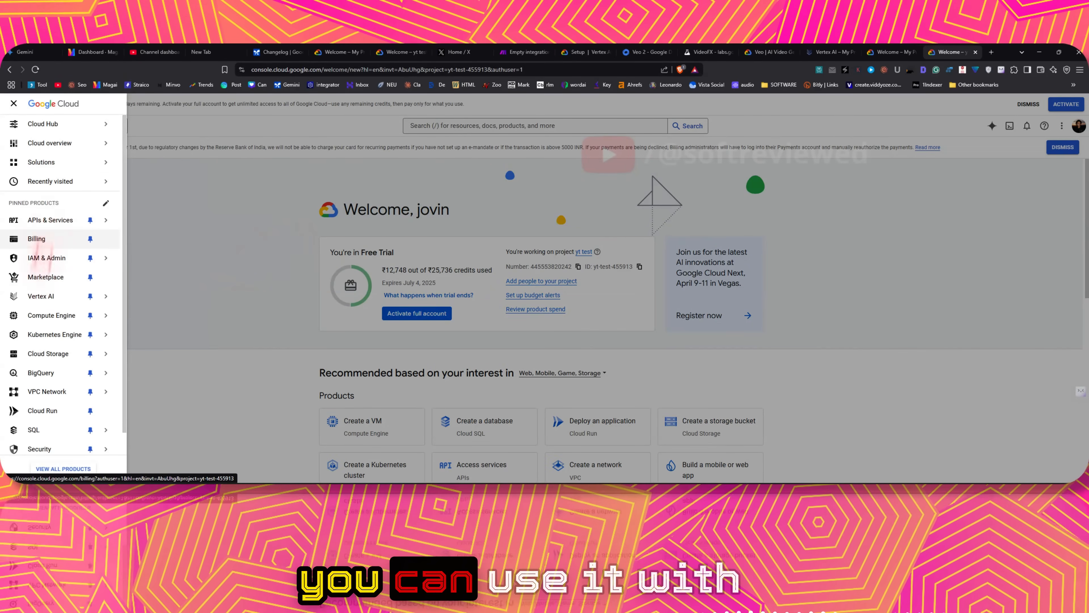
click(41, 296)
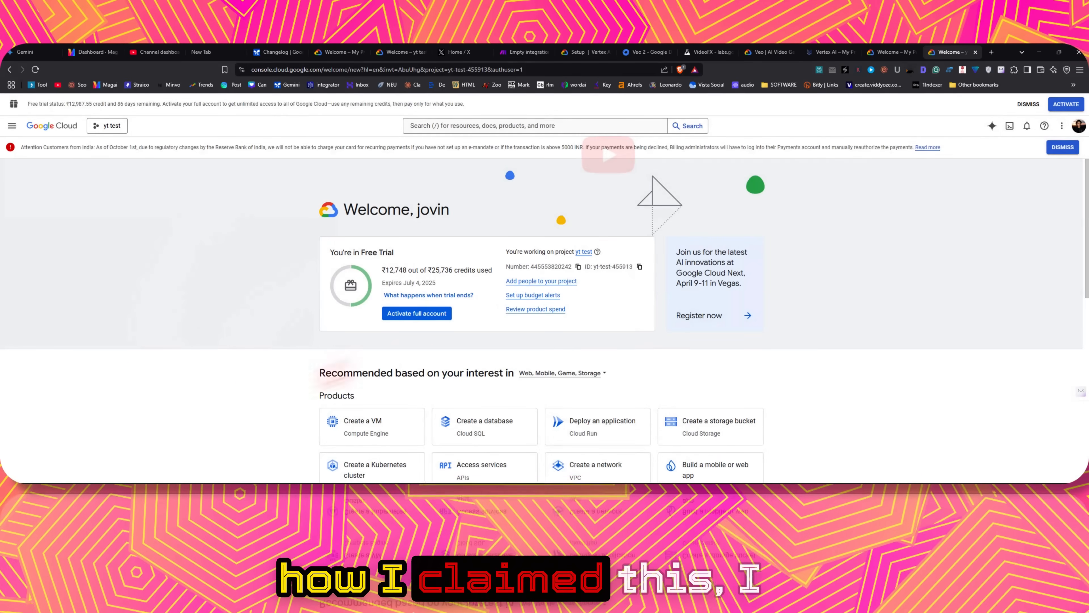
click(11, 126)
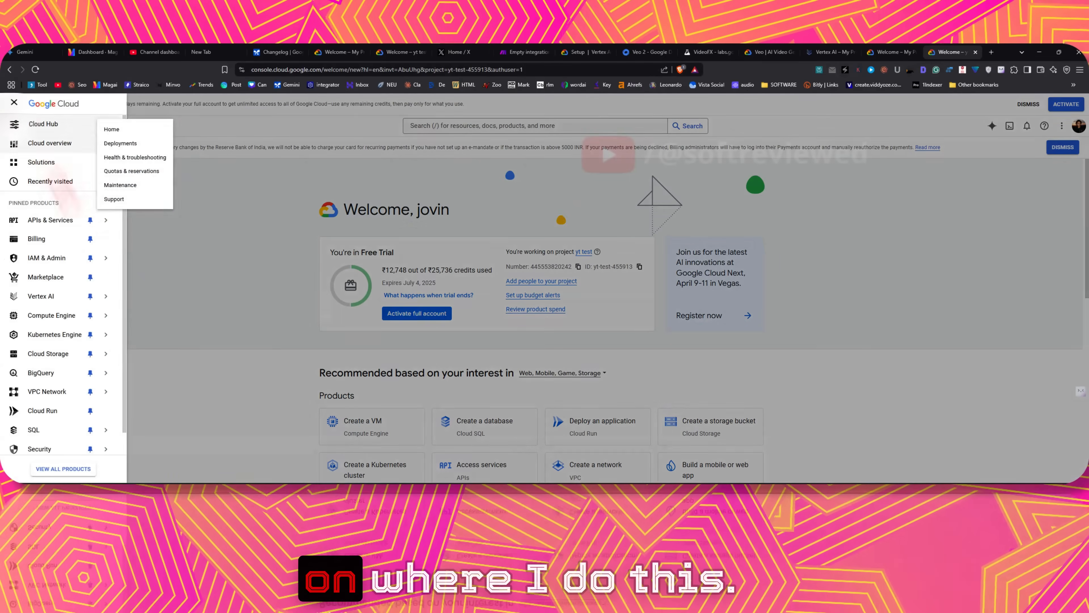
mouse_move(49, 220)
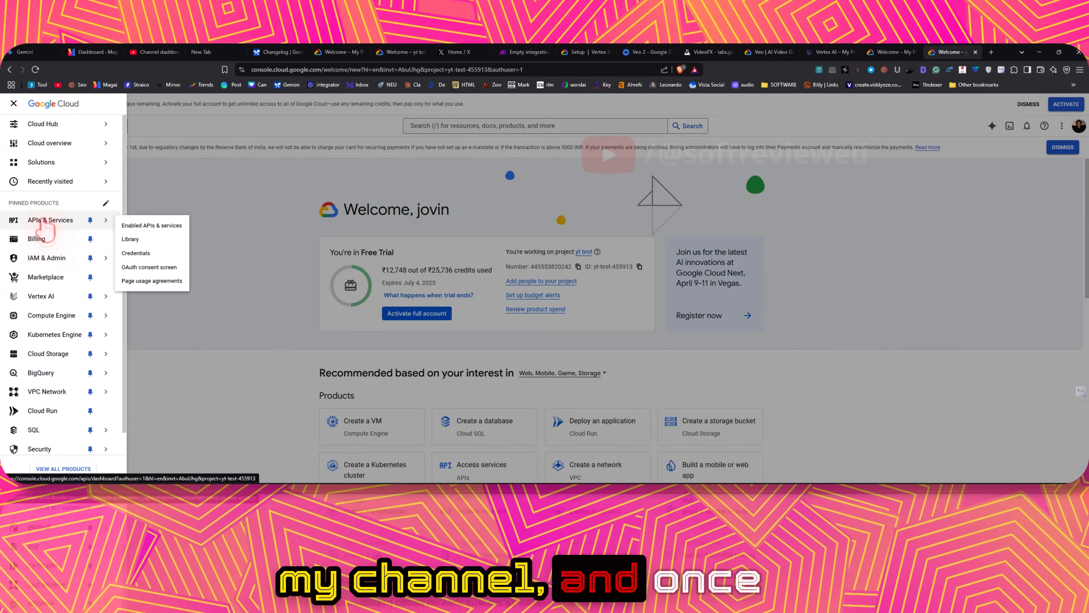
click(40, 296)
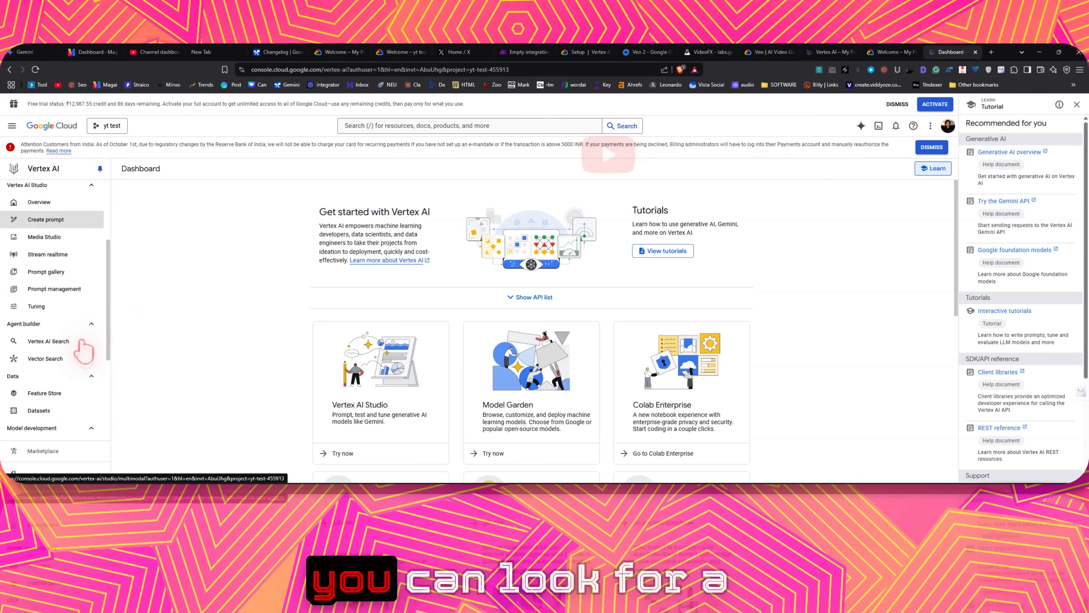
- Enter Media Studio, try Image and speech modes, then bring up Help me write for Imagen 3
click(44, 236)
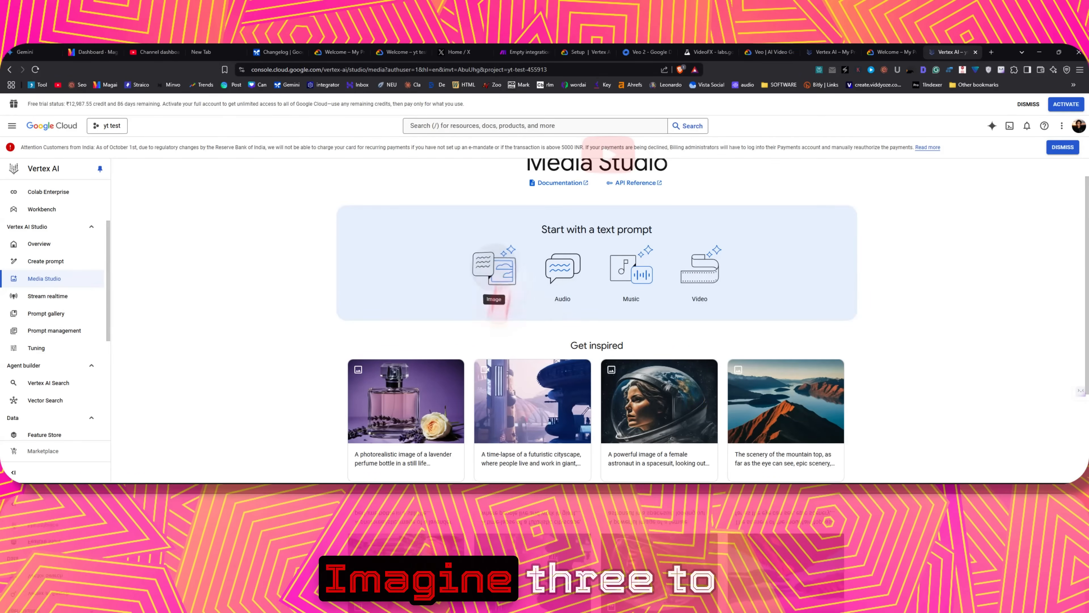
click(493, 268)
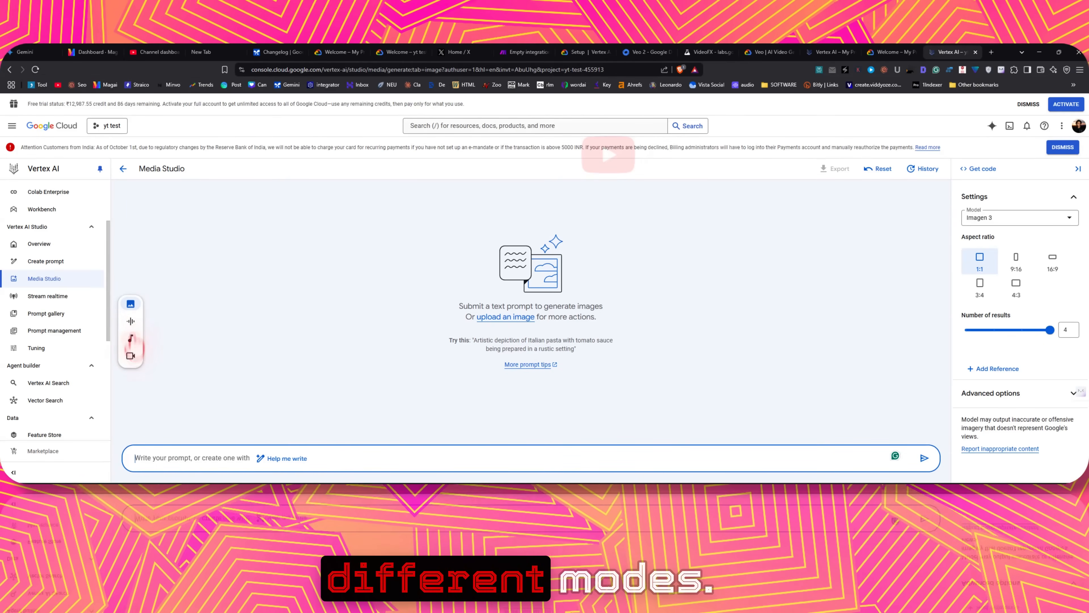
click(130, 321)
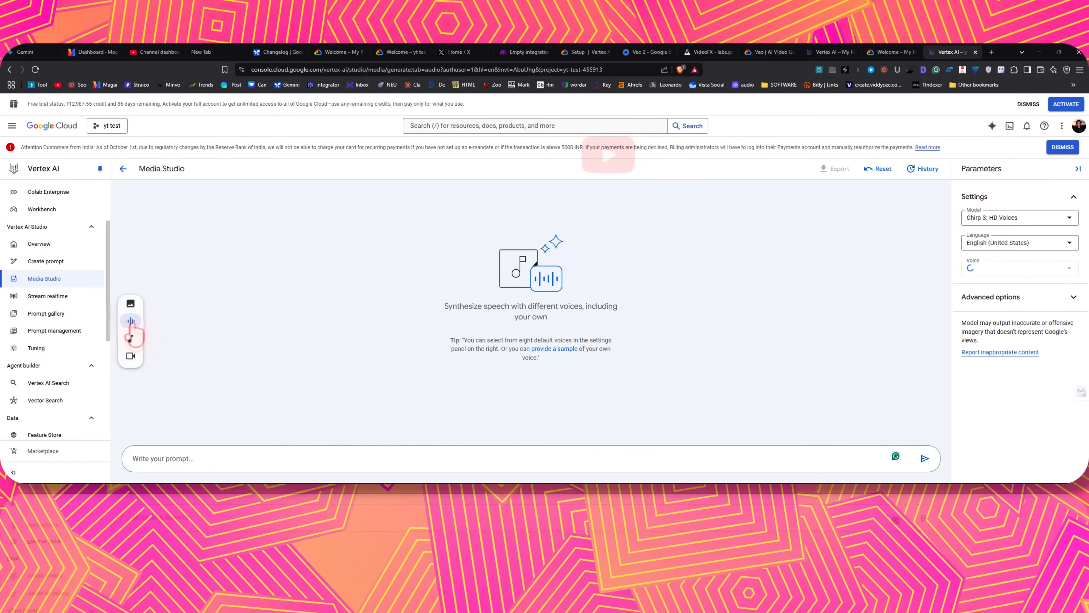
click(1018, 242)
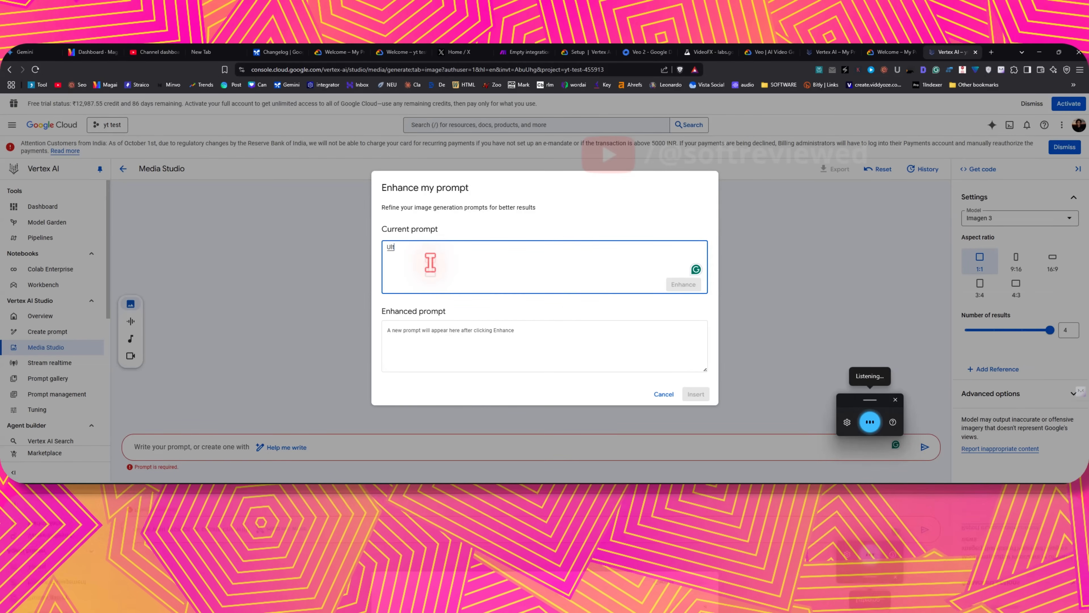
- Enhance 'Ultra realistic image of a cat riding a motorbike' and insert the enhanced prompt
text(Ultra realistic image of a cat)
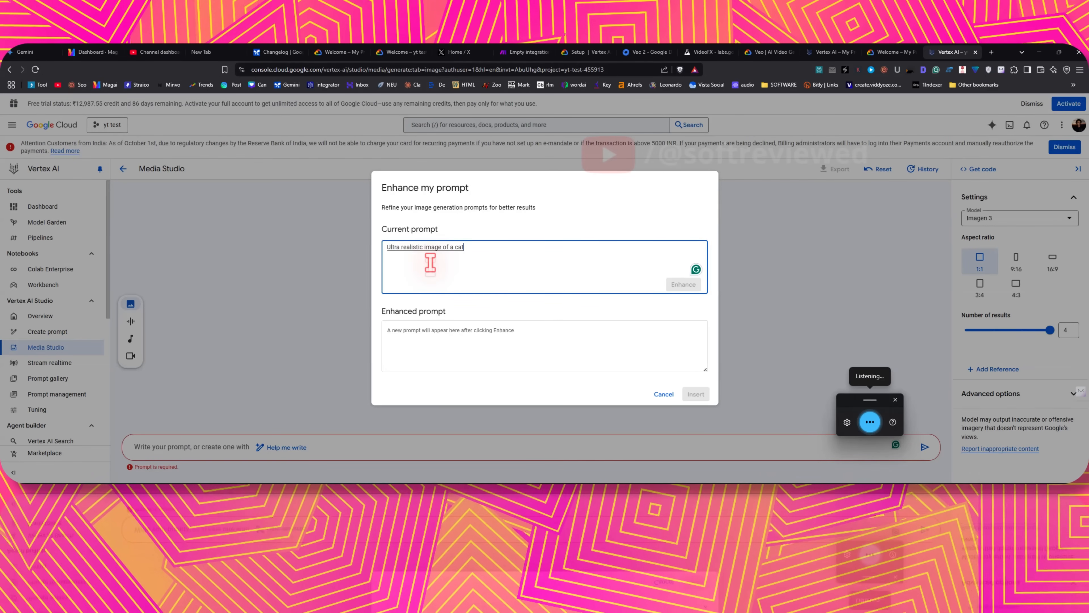
text(riding)
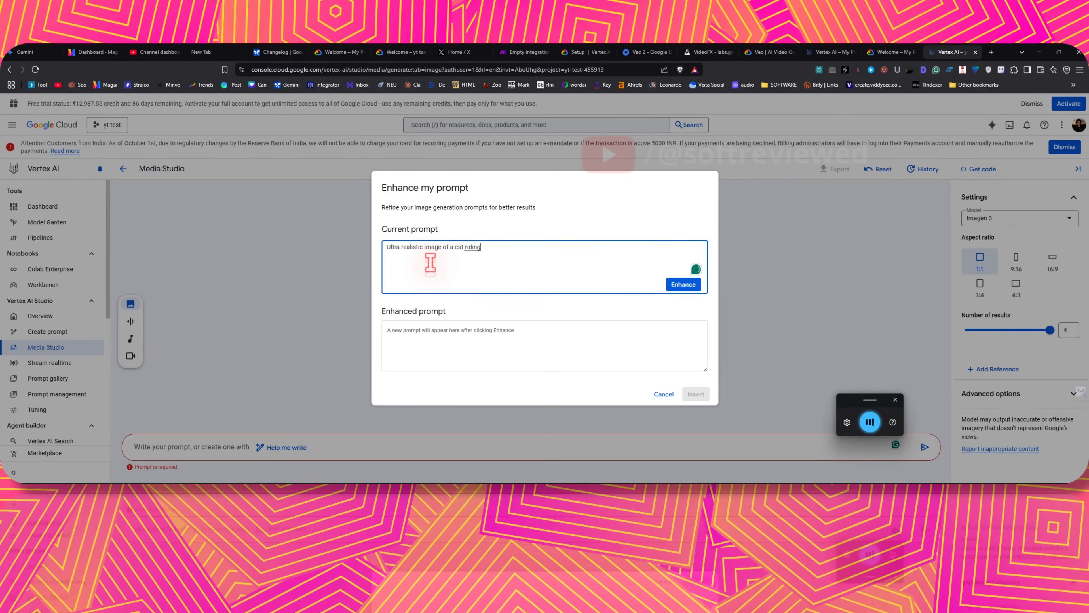
text(a motorbike)
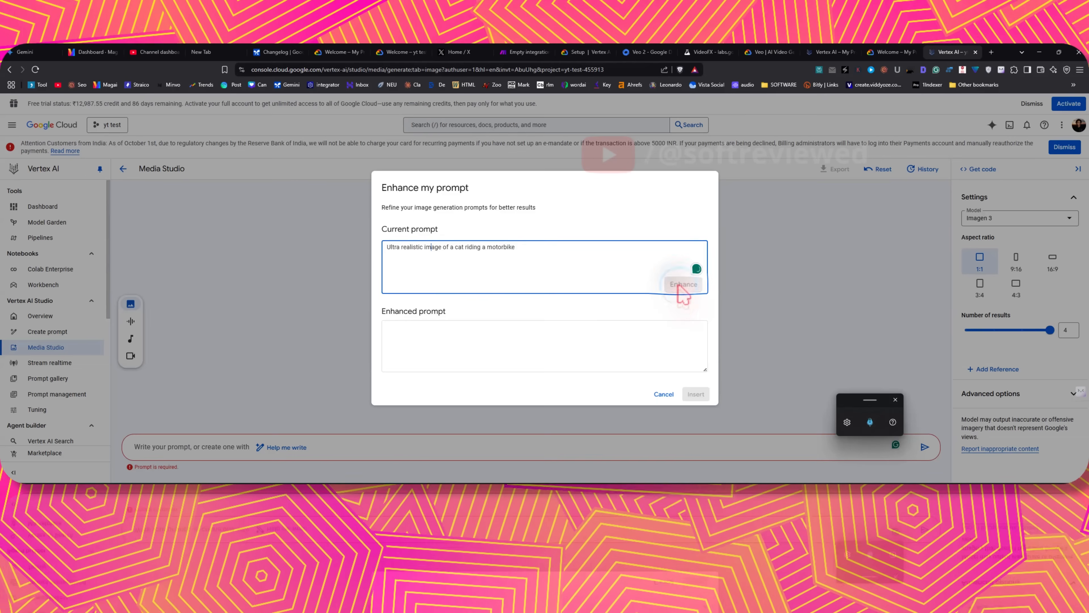
click(682, 284)
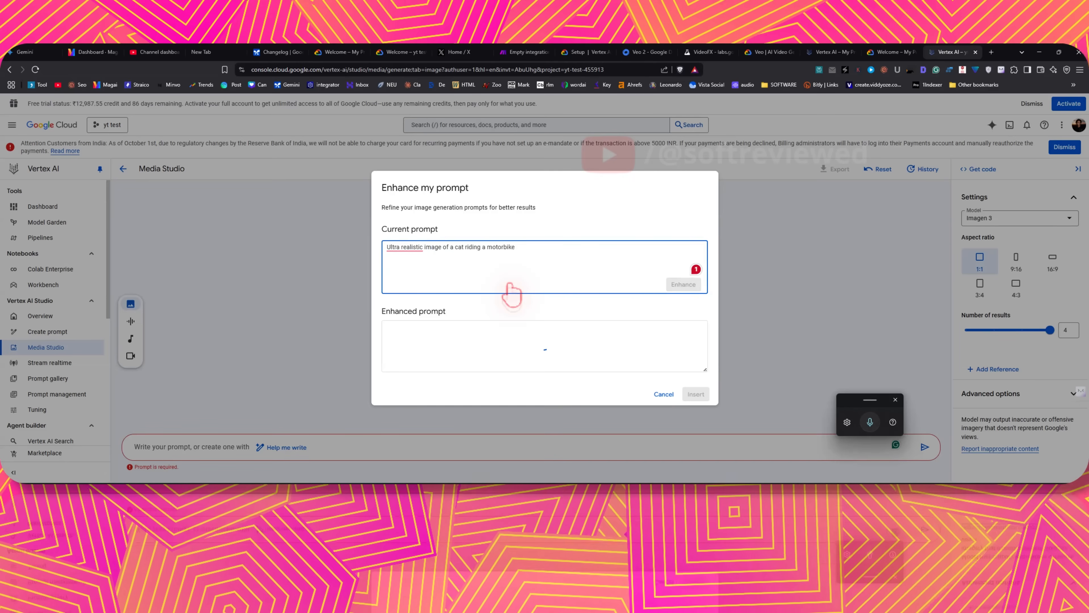
click(683, 284)
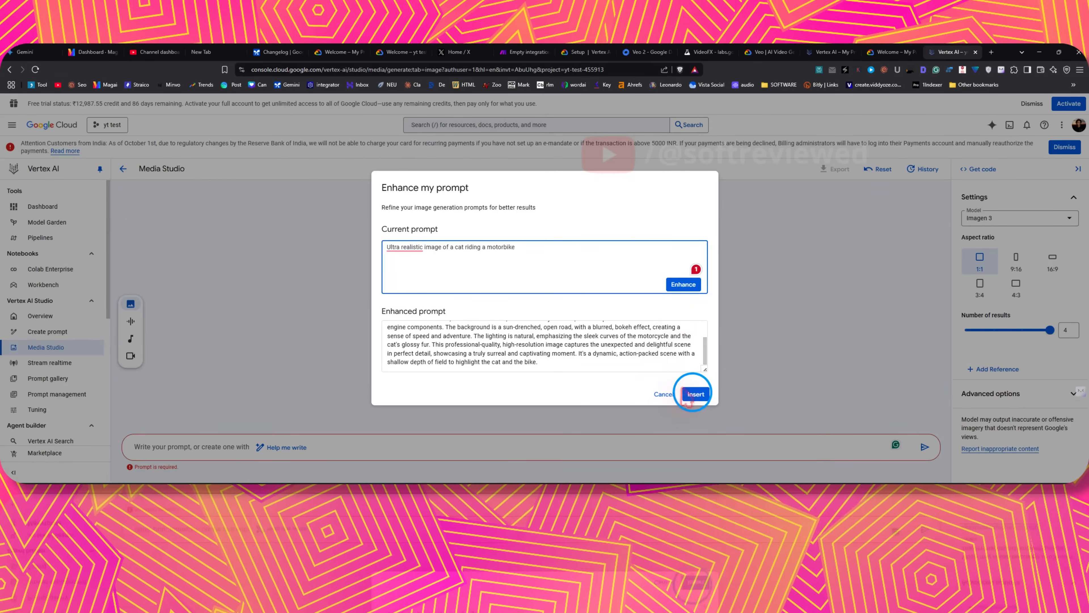
click(694, 393)
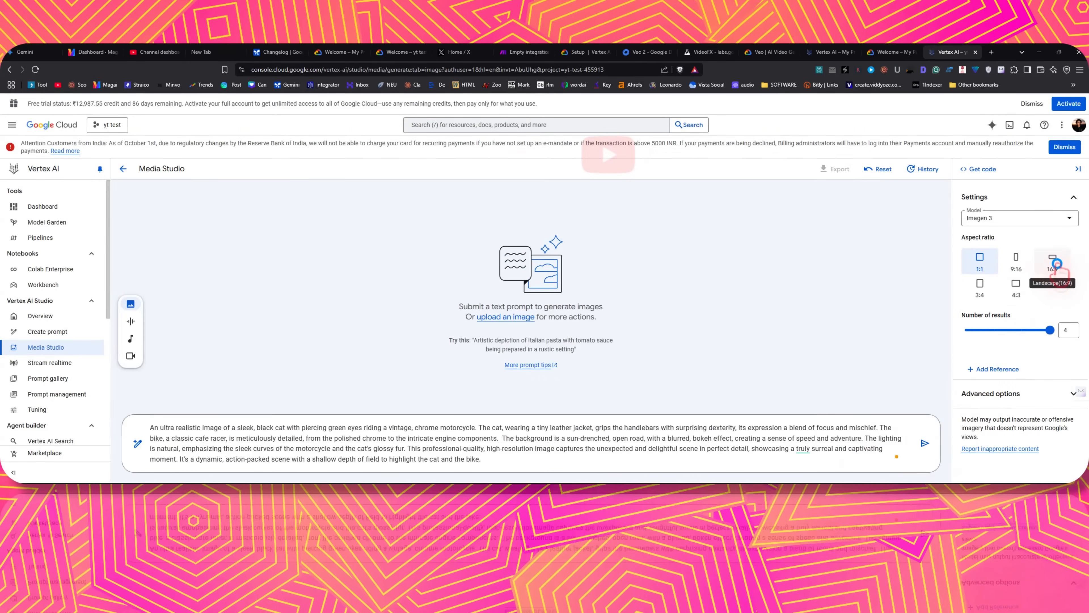
- Set aspect ratio 16:9 and 2 results, then generate the cat motorcycle images
click(1052, 260)
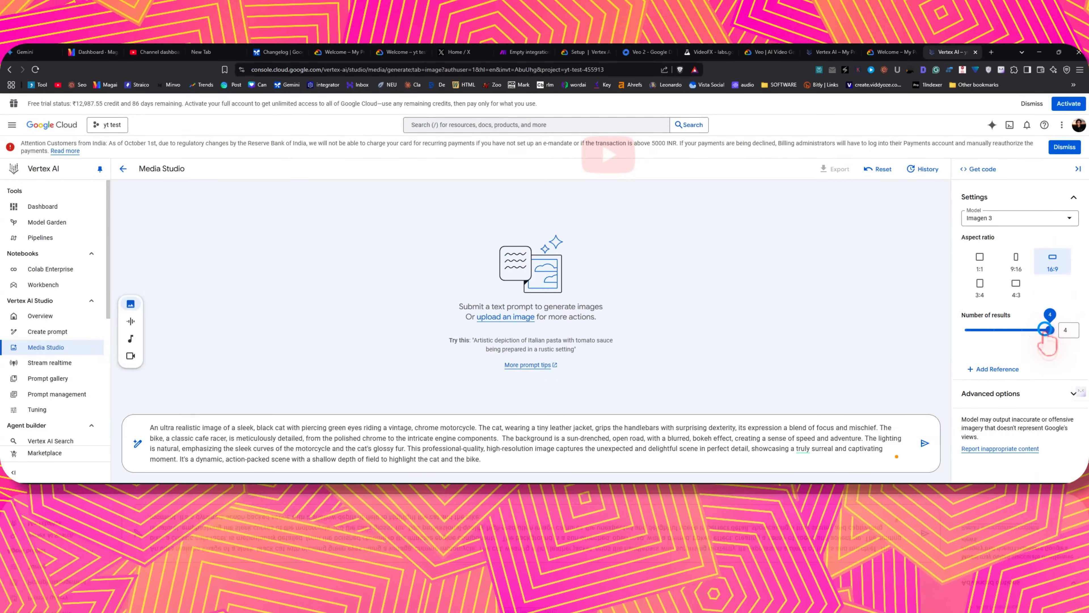
drag(1049, 328, 994, 329)
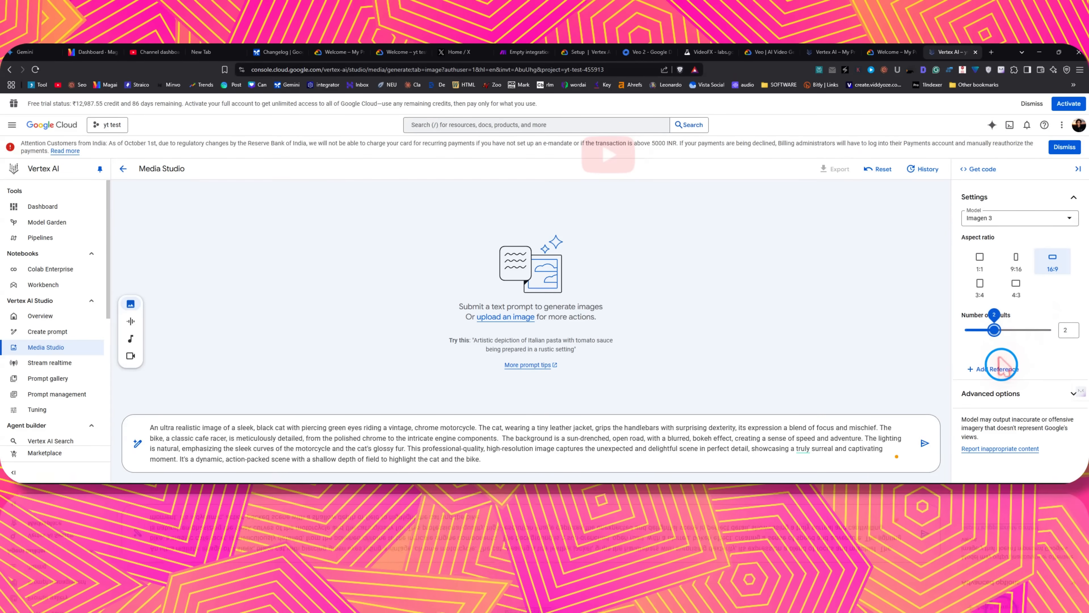
click(994, 369)
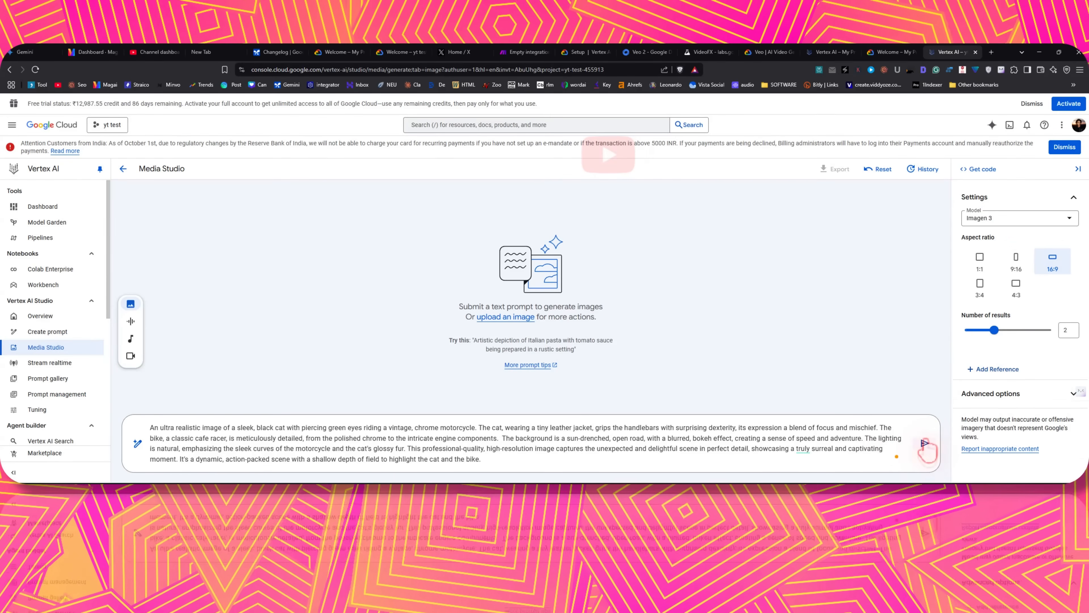
click(927, 448)
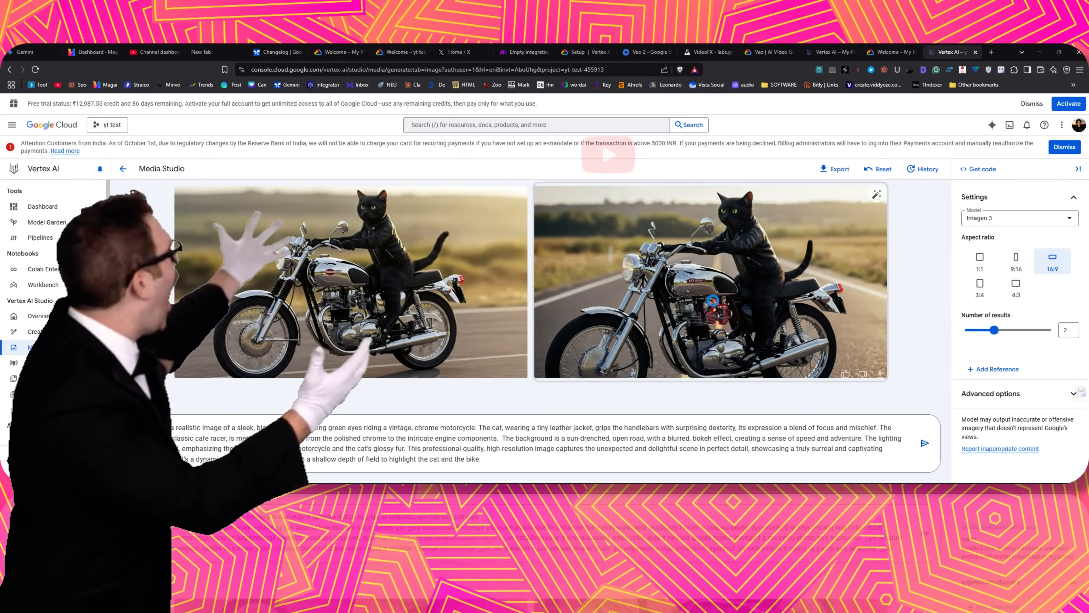
- Enlarge a generated cat image and switch to the other thumbnail in the viewer
click(709, 278)
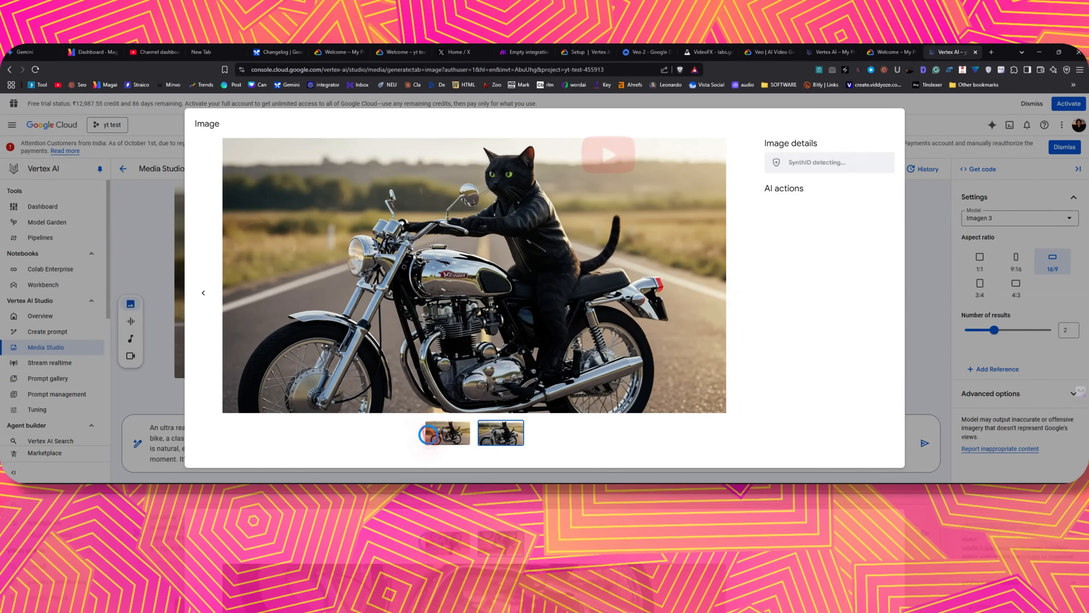
click(500, 433)
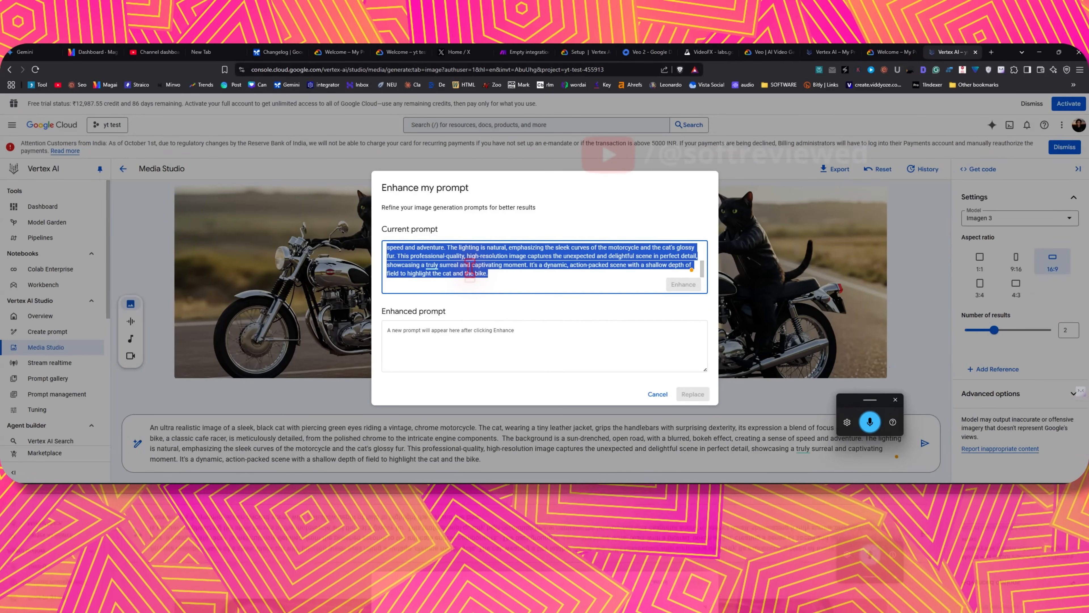
- Enter the woman-with-signboard 'Don't forget to like share and subscribe' prompt, enhance it and generate
text(An image of a beautiful woman holding a signboard with the text:)
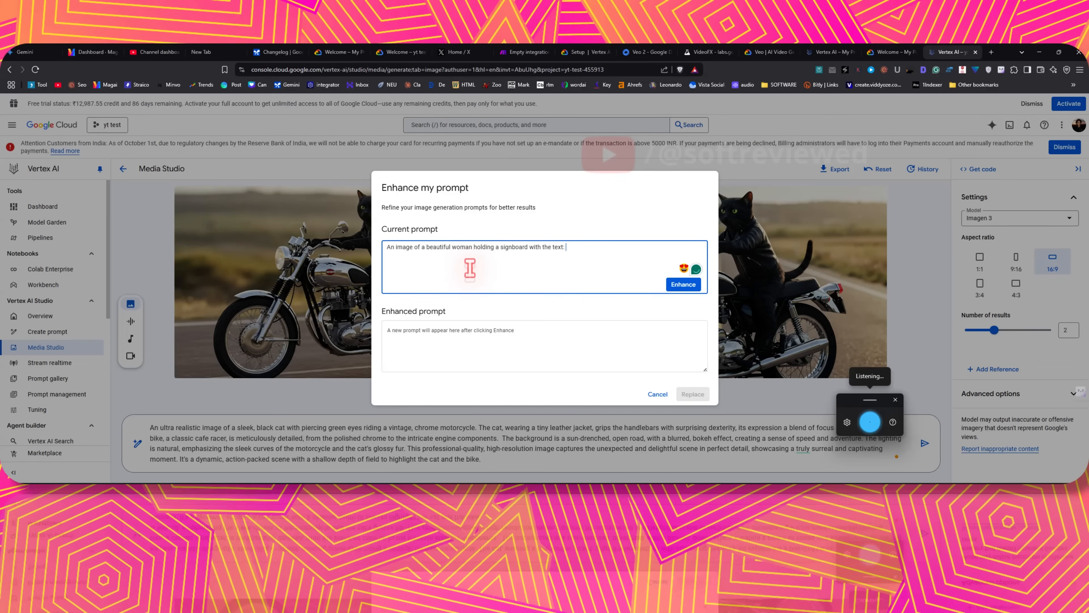
text(Don't forget to like share and subscribe to softreviewed")
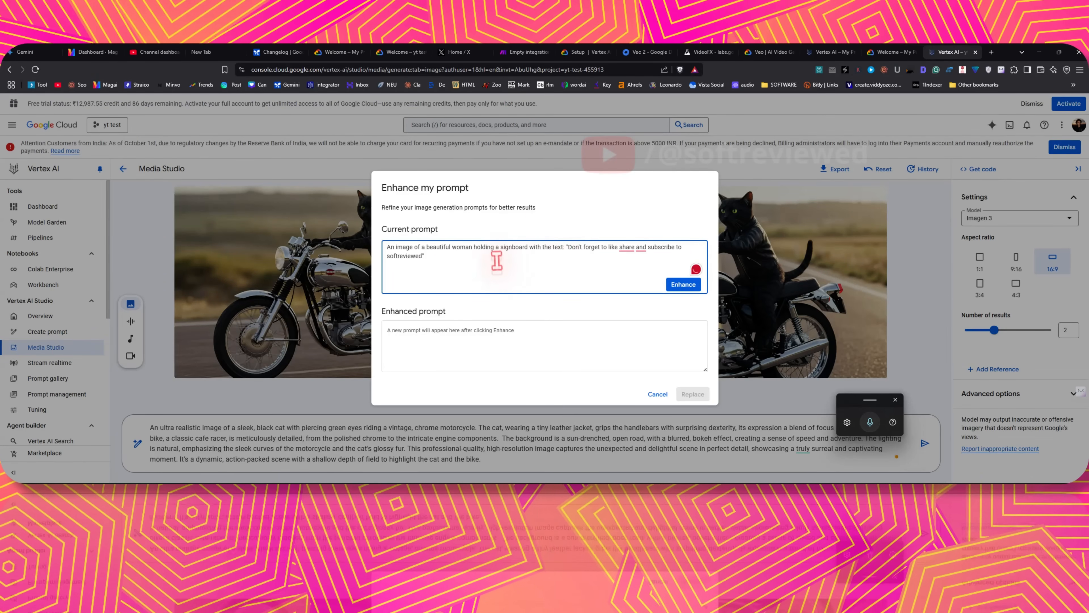
mouse_move(535, 246)
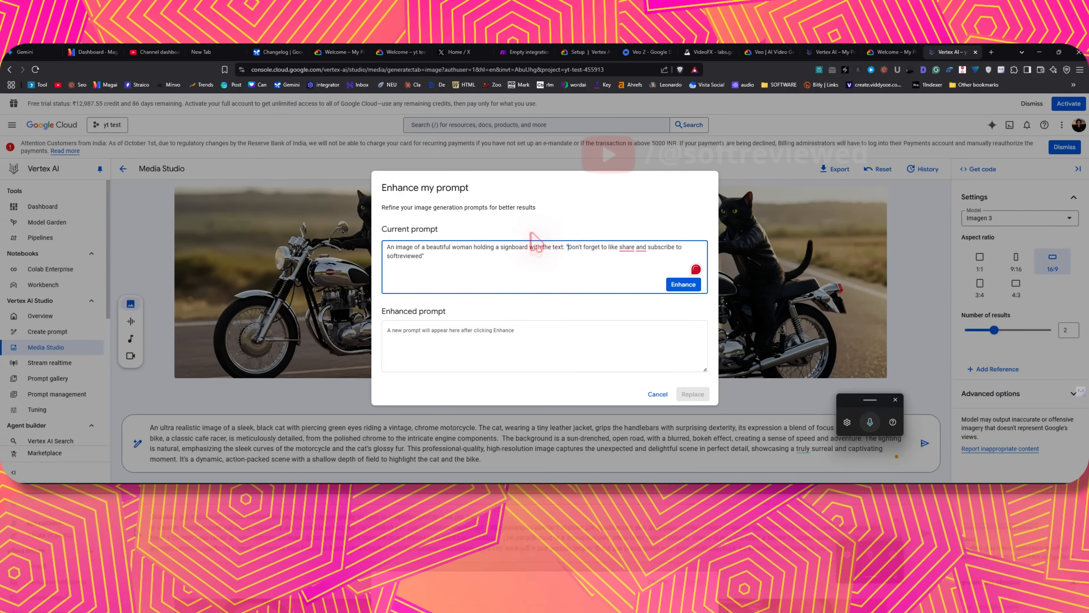
click(683, 284)
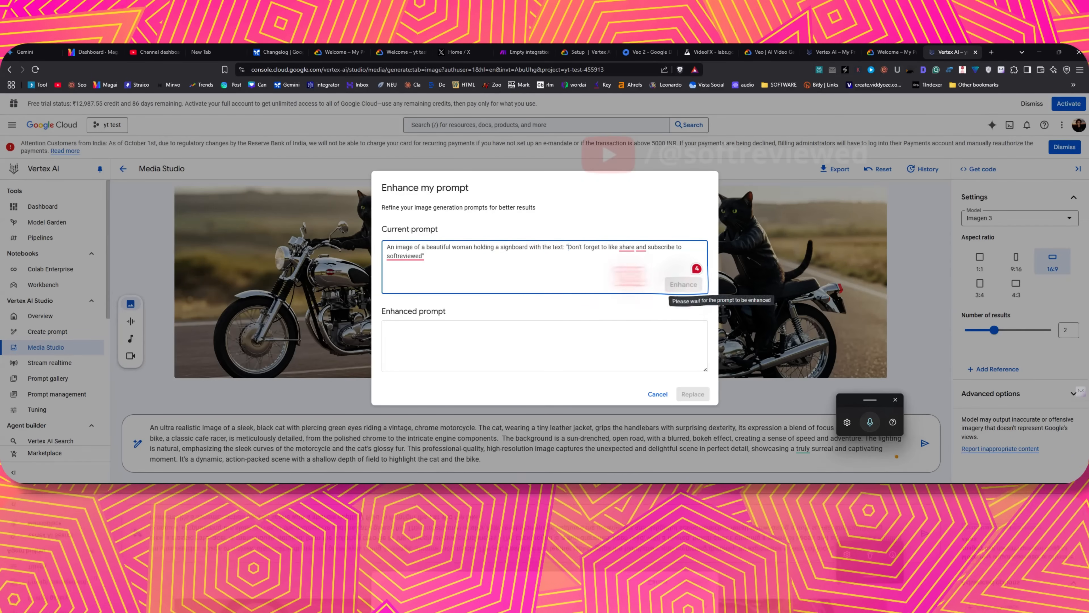
click(682, 284)
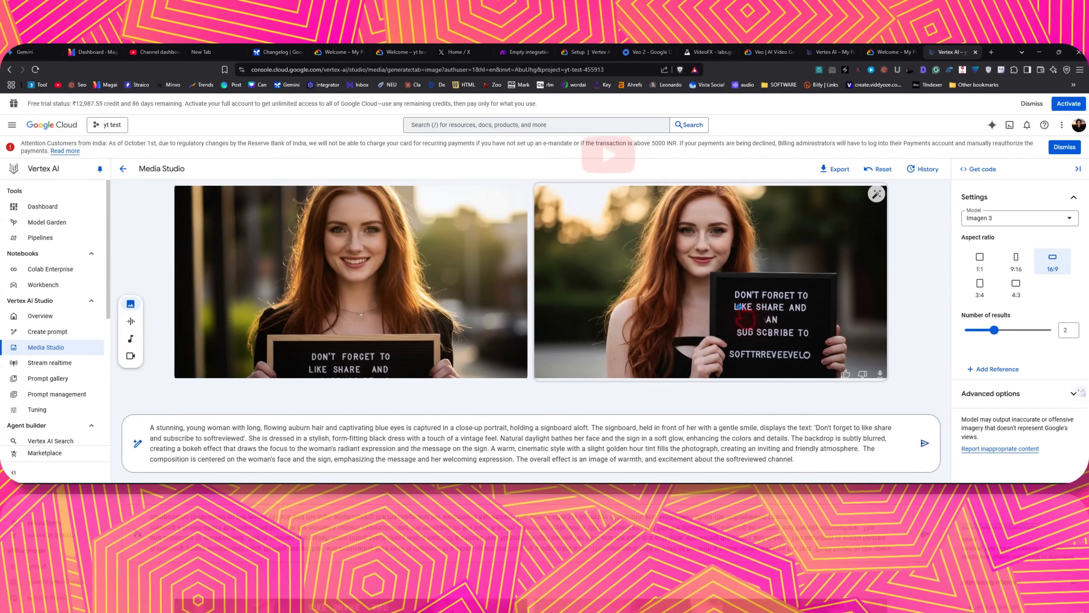
click(709, 281)
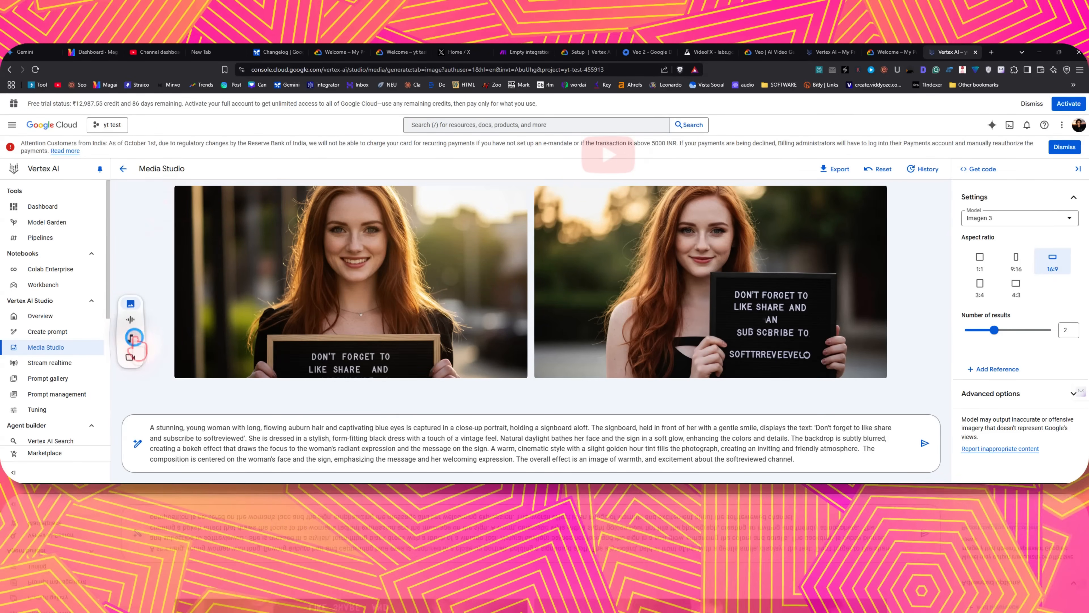
- Switch to music generation and put the suggested baroque fugue prompt into the prompt bar
click(131, 339)
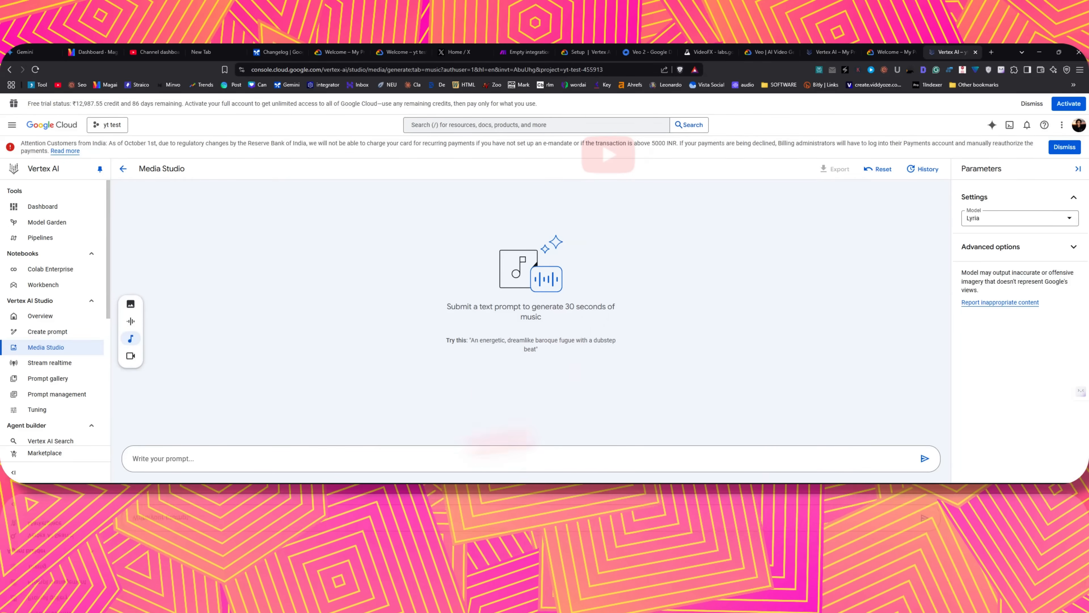
triple_click(543, 340)
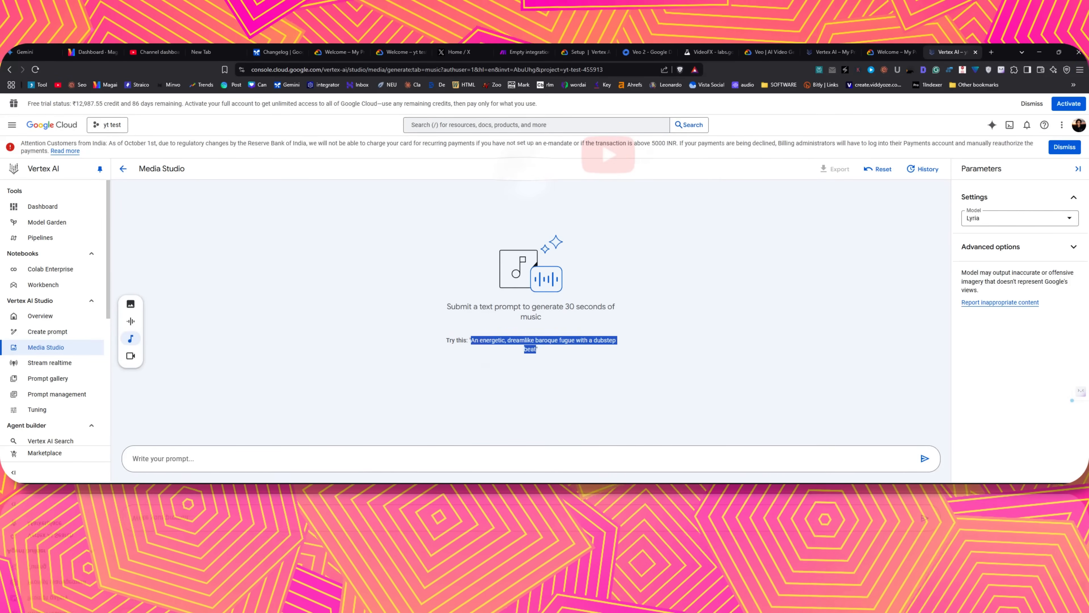
click(1018, 217)
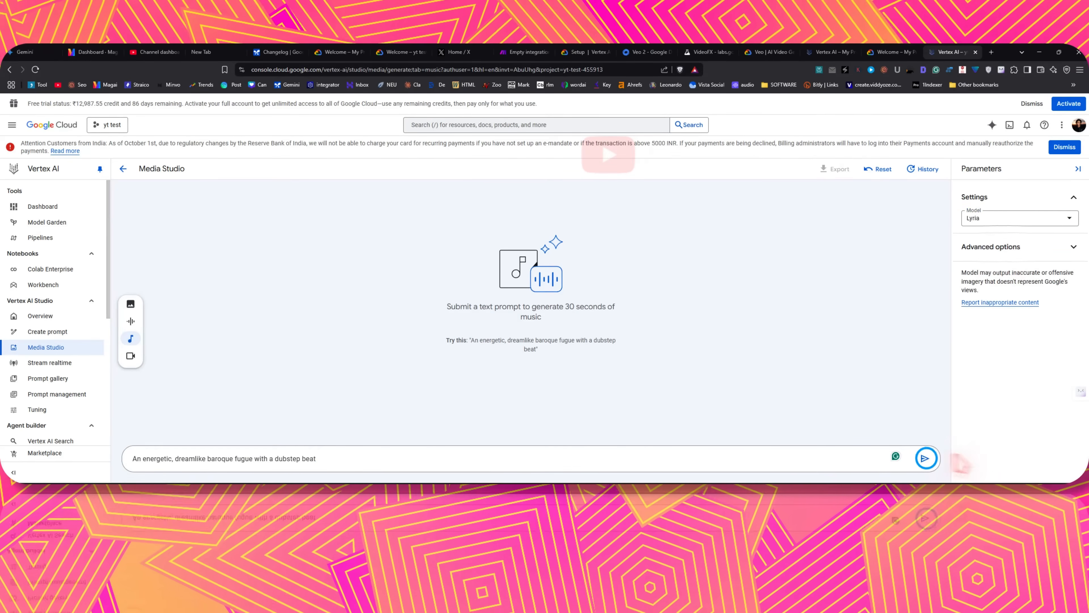
- Submit the baroque fugue prompt and dismiss the MusicGen permission error dialog
click(925, 458)
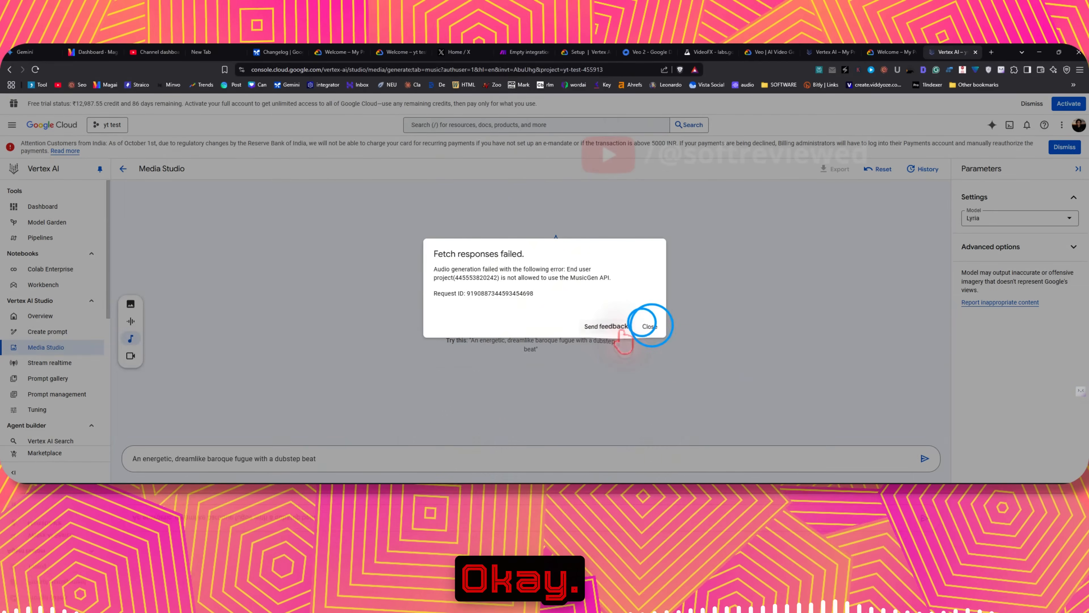
click(647, 325)
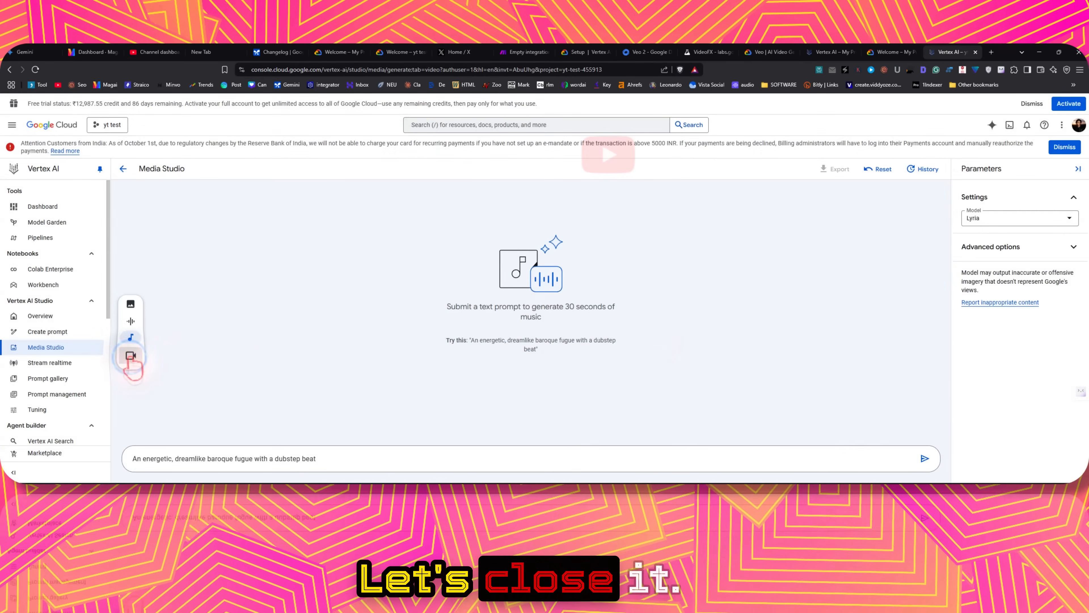
- Switch Media Studio to Veo 2 video generation with 16:9, 4 results, 8-second settings
click(130, 355)
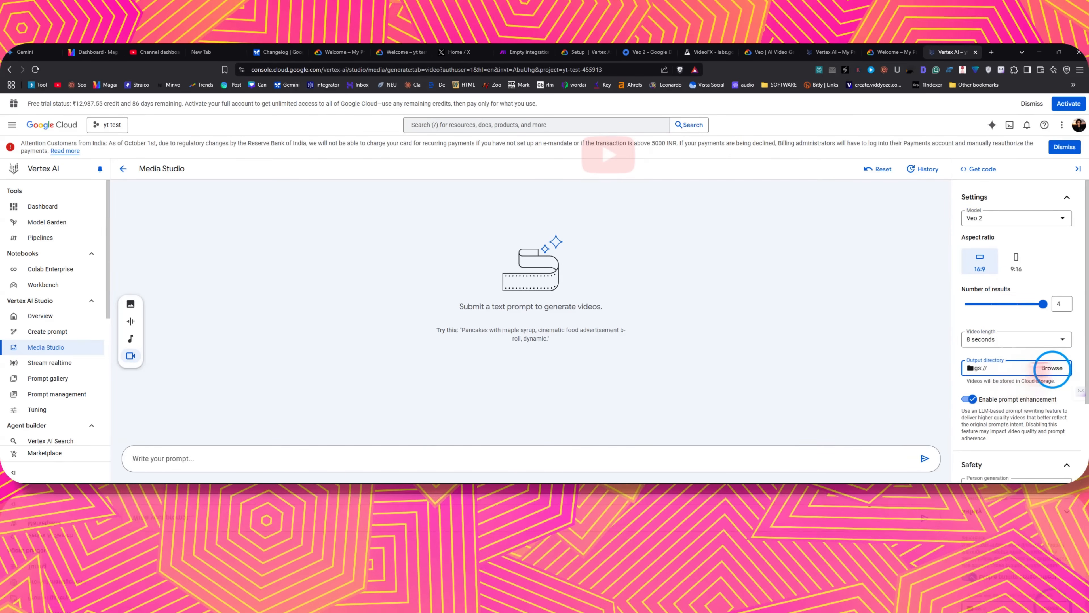
- Browse the Veo 2 Limitations example videos with the next arrow, ending on Capabilities
click(646, 52)
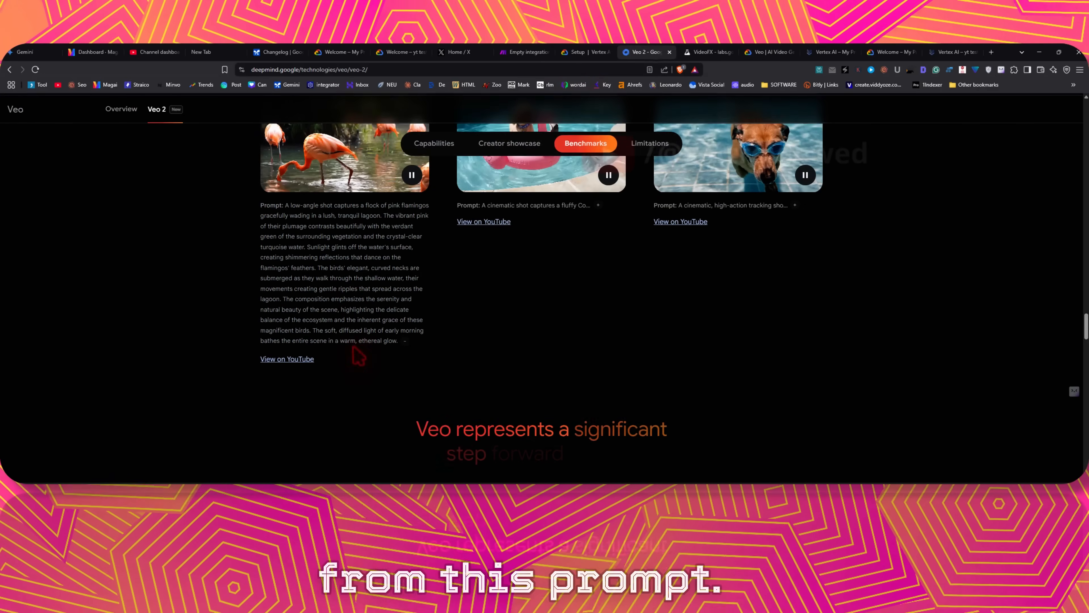
click(650, 168)
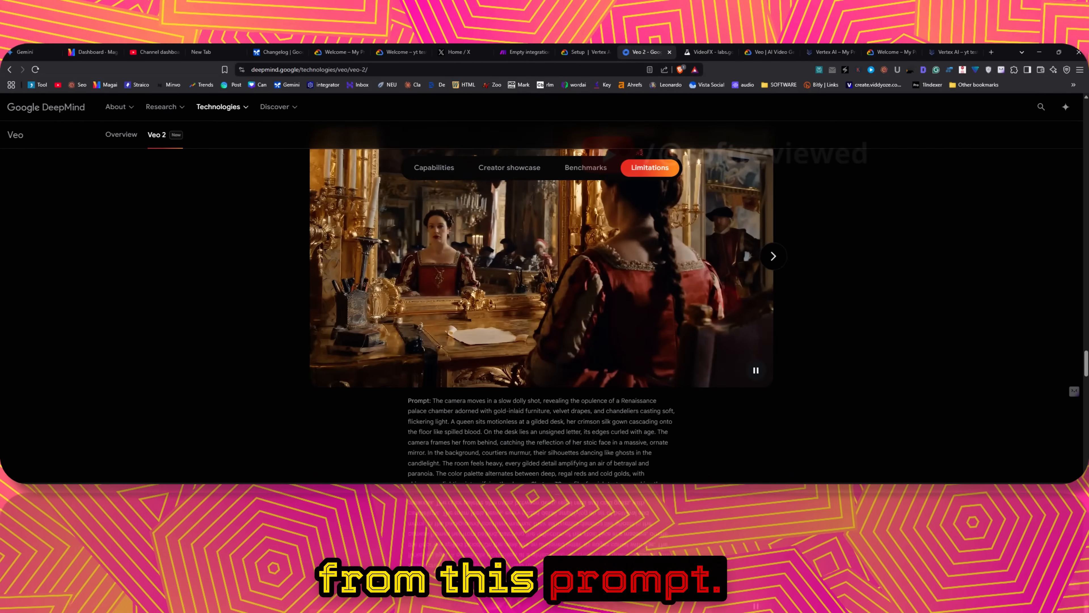
click(773, 255)
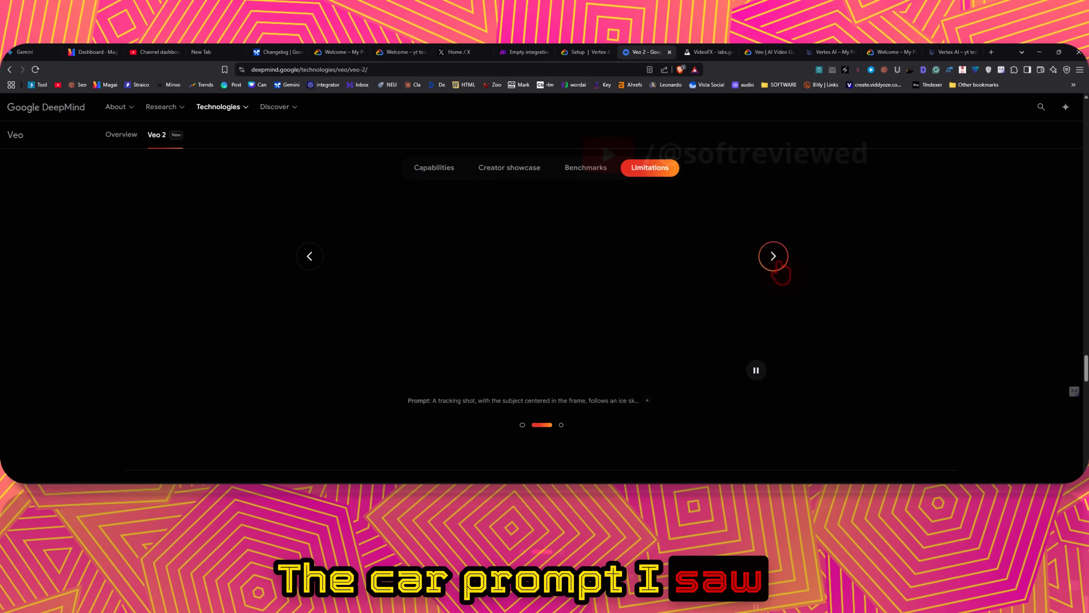
click(773, 256)
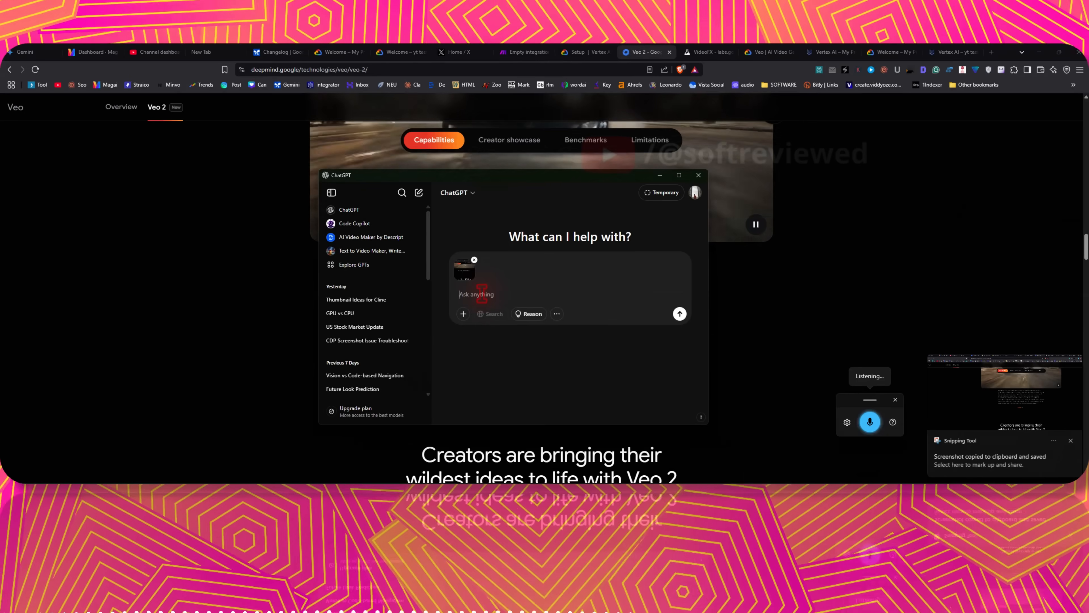
- Ask ChatGPT to add SOFTREVIEWED branding to the dress, keeping everything else the same
text(I just want you to modify the prompt so that a beautiful woman riding a sports bike)
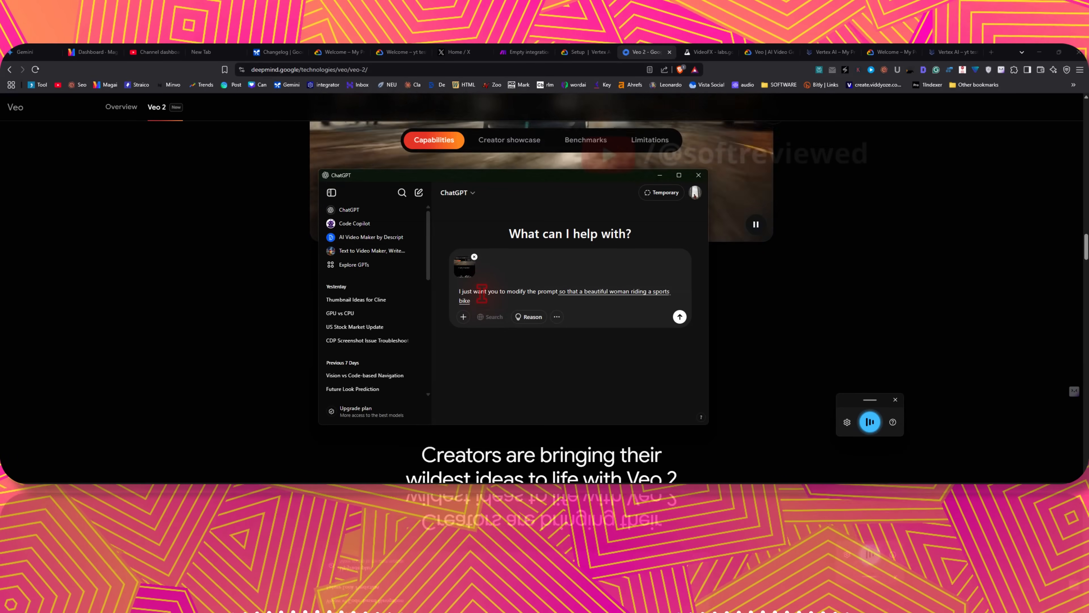
text(and everything)
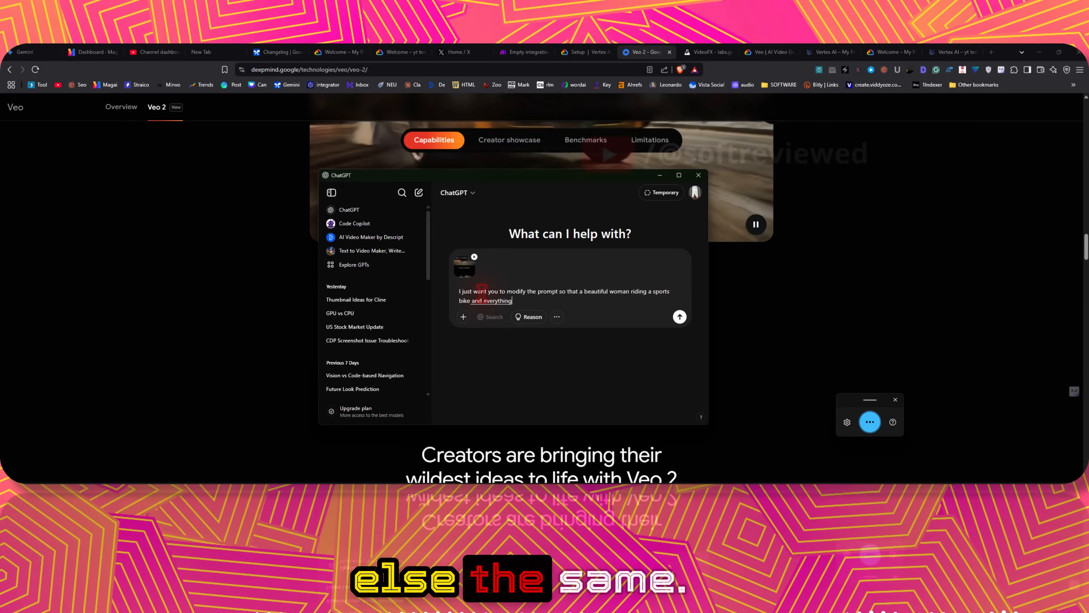
text(else the same)
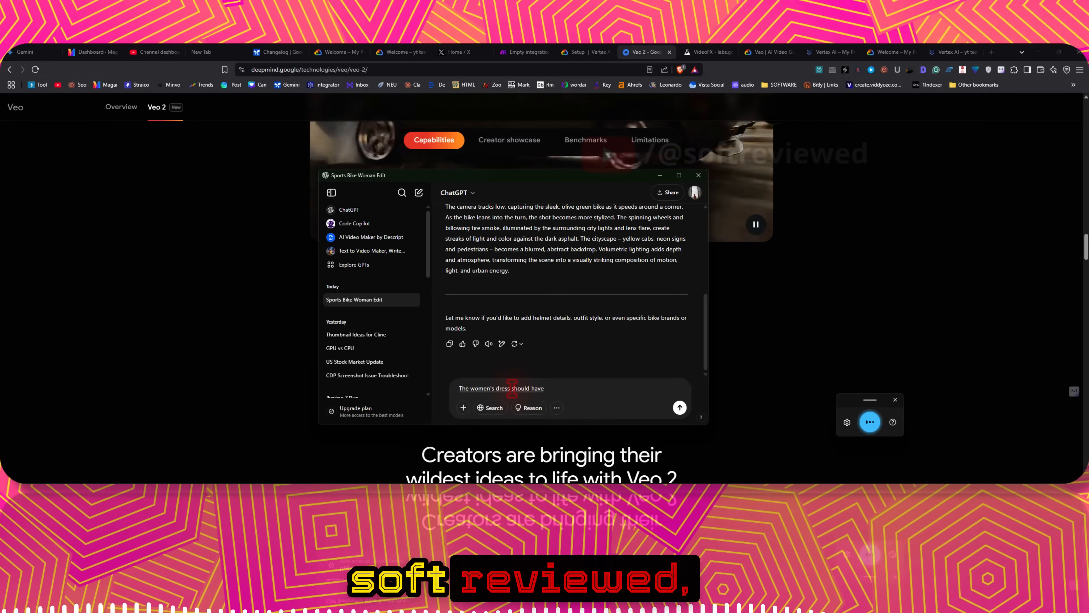
click(679, 407)
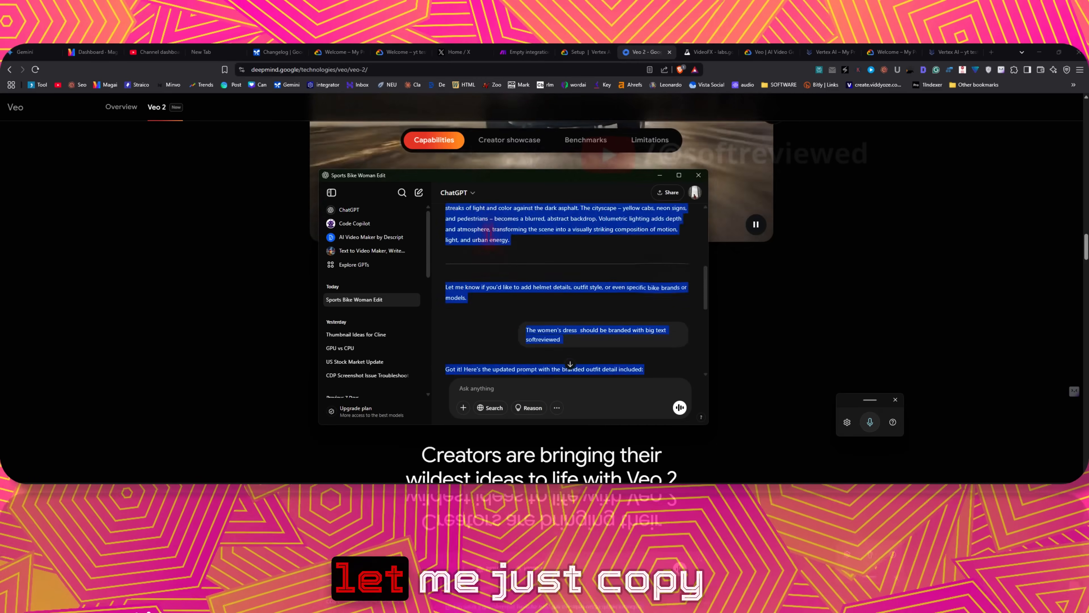
- Copy ChatGPT's updated branded sports-bike prompt
scroll(down, 3)
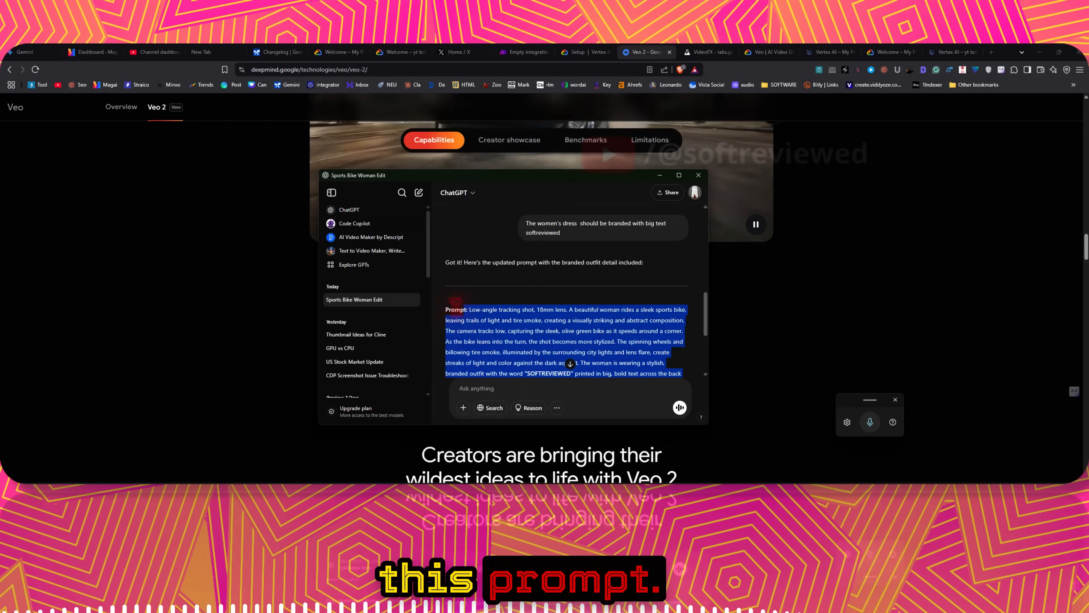
click(952, 52)
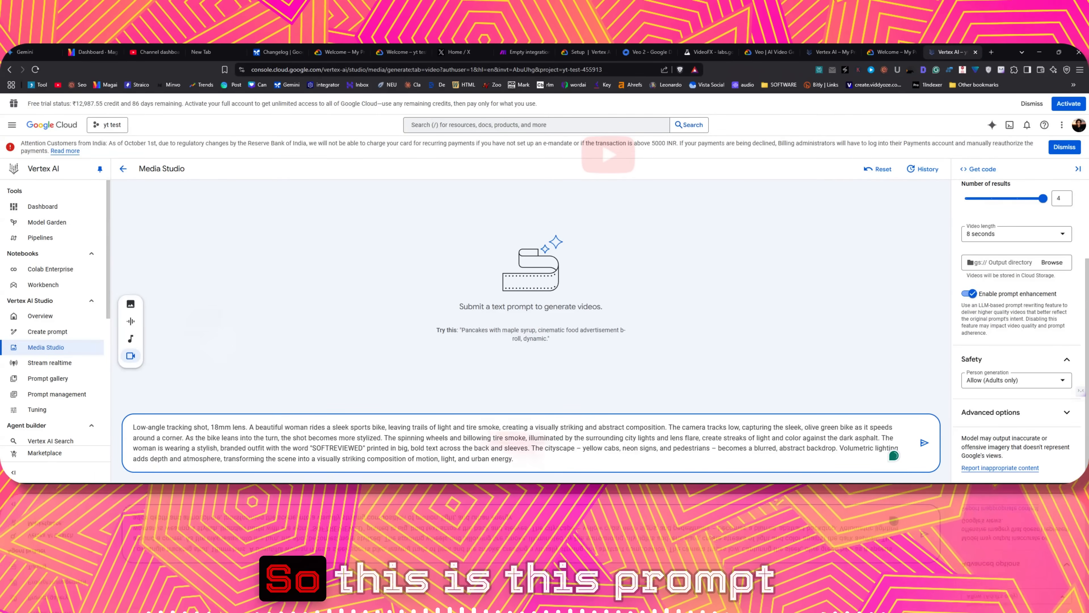
- Set Number of results to 2 and submit the branded sports-bike video prompt
drag(1056, 199, 1043, 199)
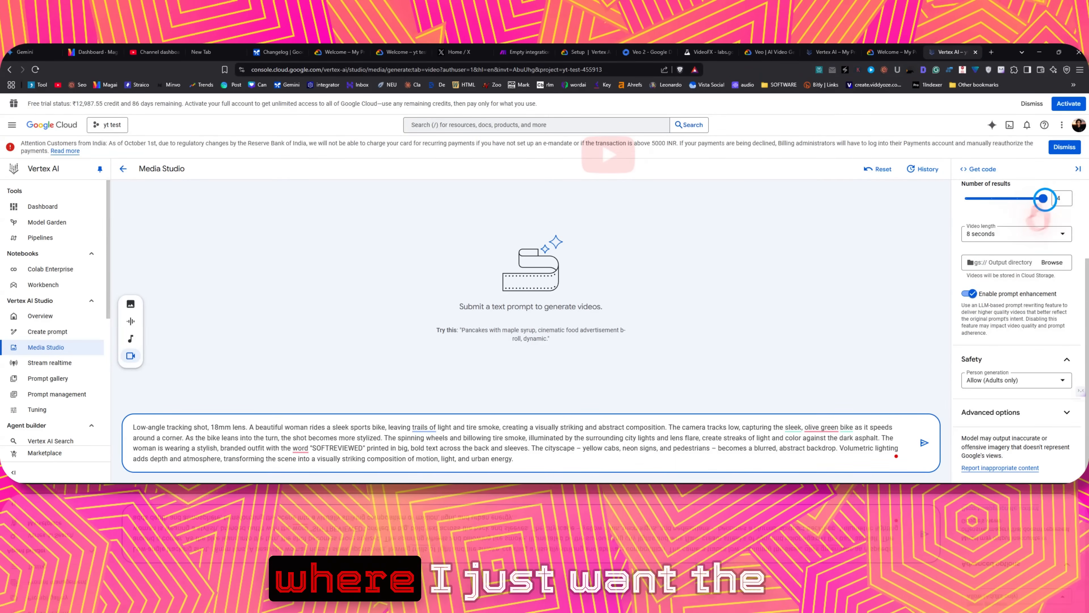
drag(1044, 198, 991, 198)
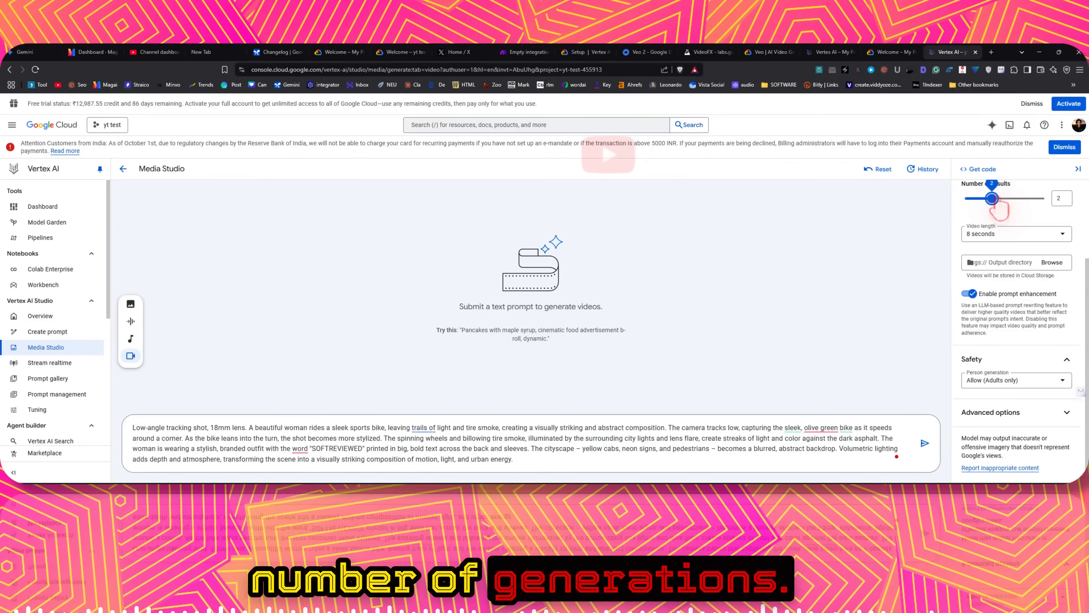
mouse_move(881, 270)
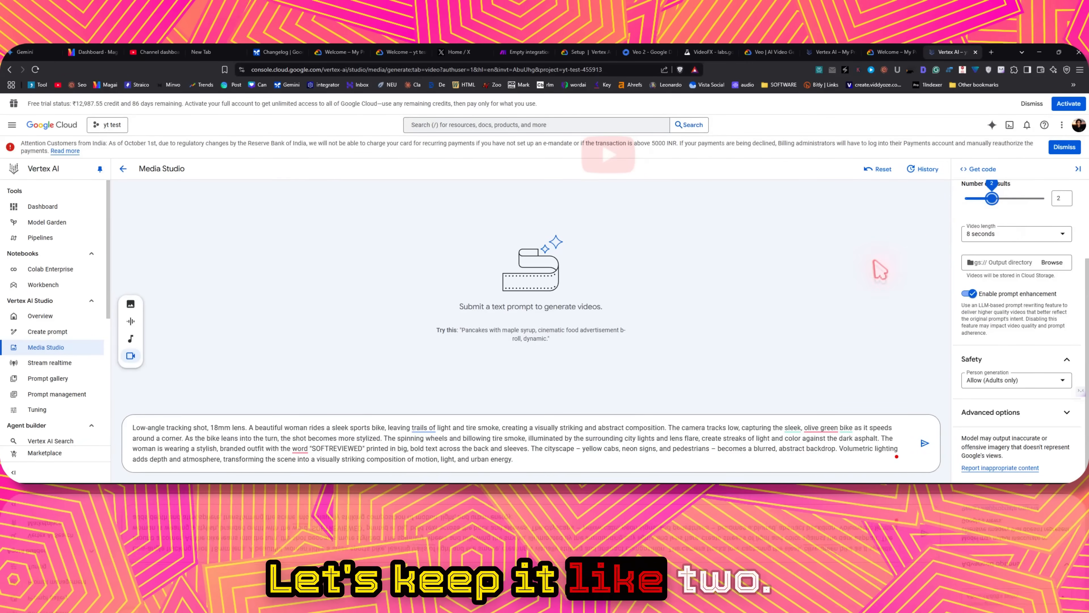
click(924, 443)
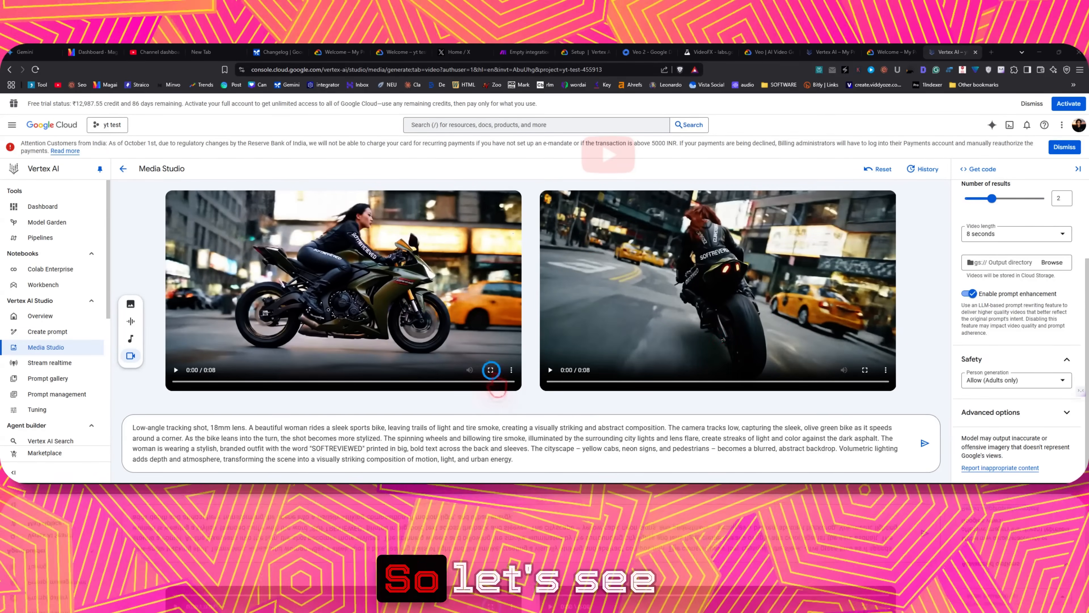
- Play both generated sports-bike videos full screen, then go to the Prompt gallery
click(490, 369)
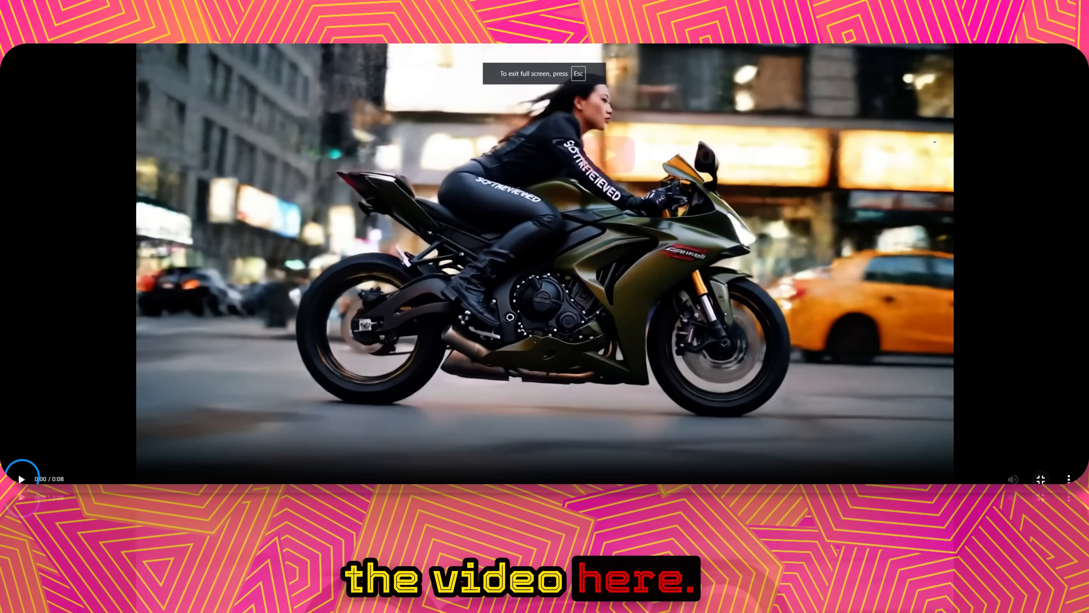
click(21, 479)
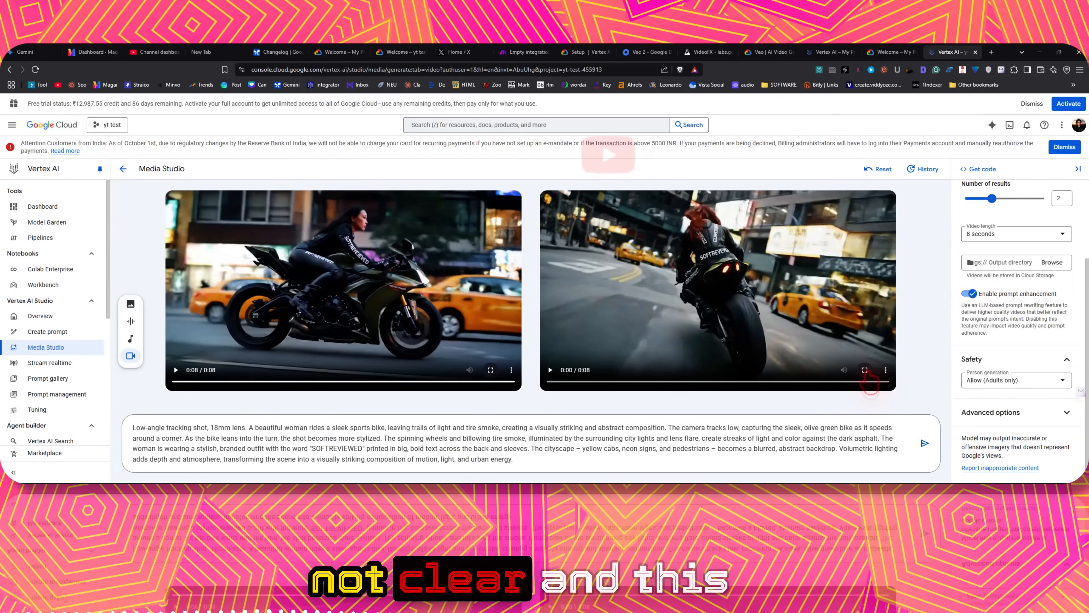
click(864, 369)
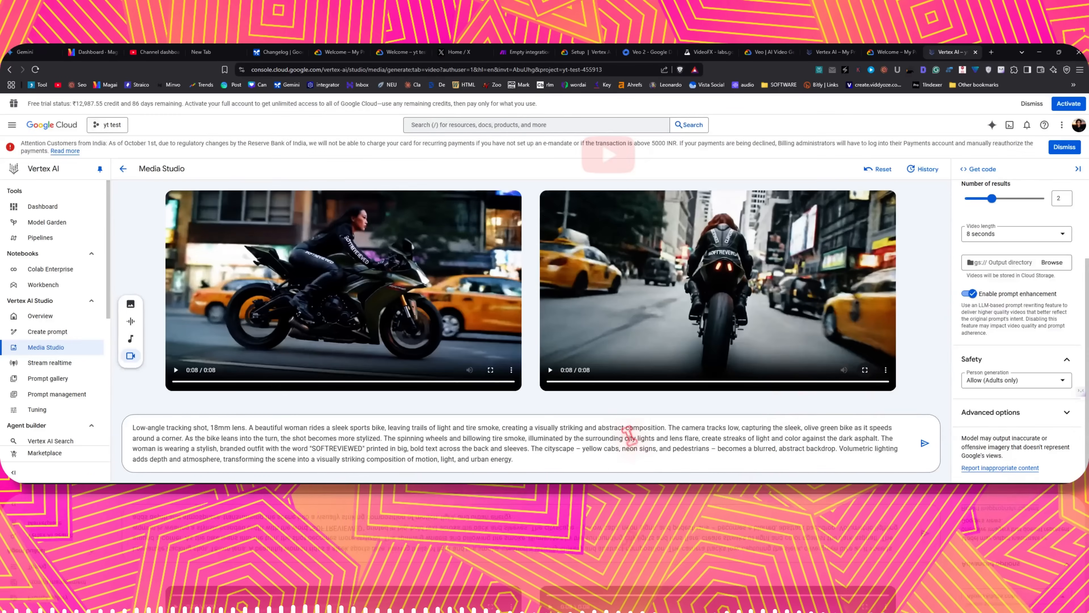
click(47, 378)
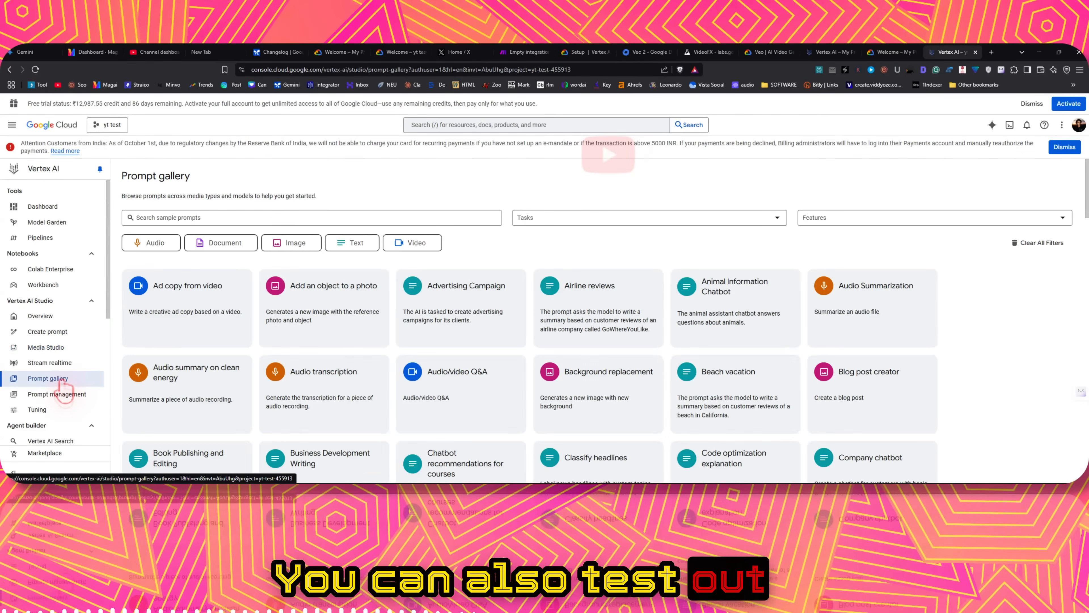
- Filter the Prompt gallery by Video and Text, clear the filters, and scroll the cards
click(411, 242)
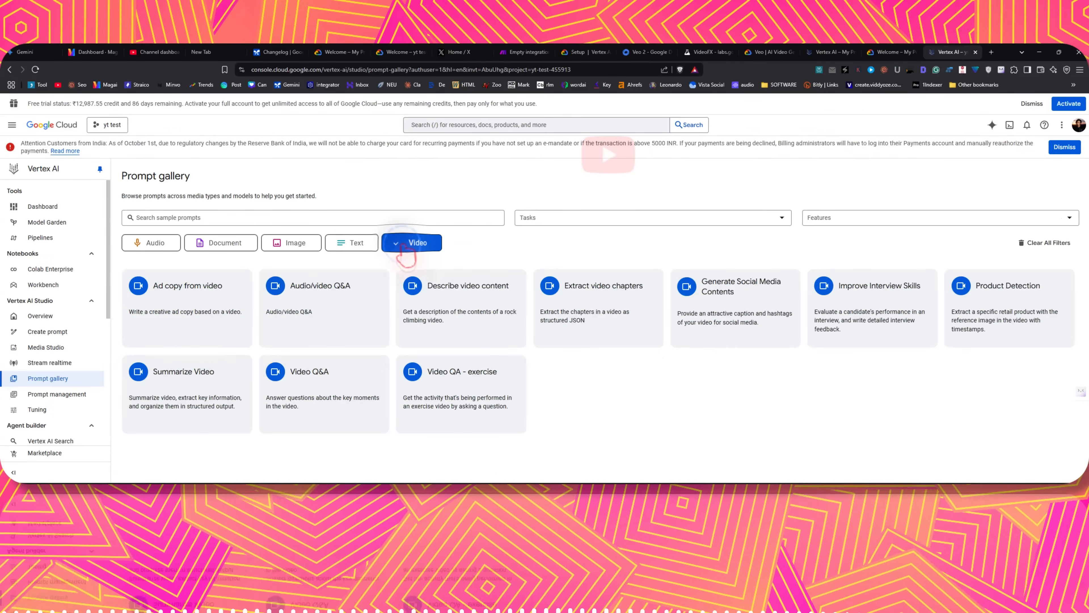
click(351, 242)
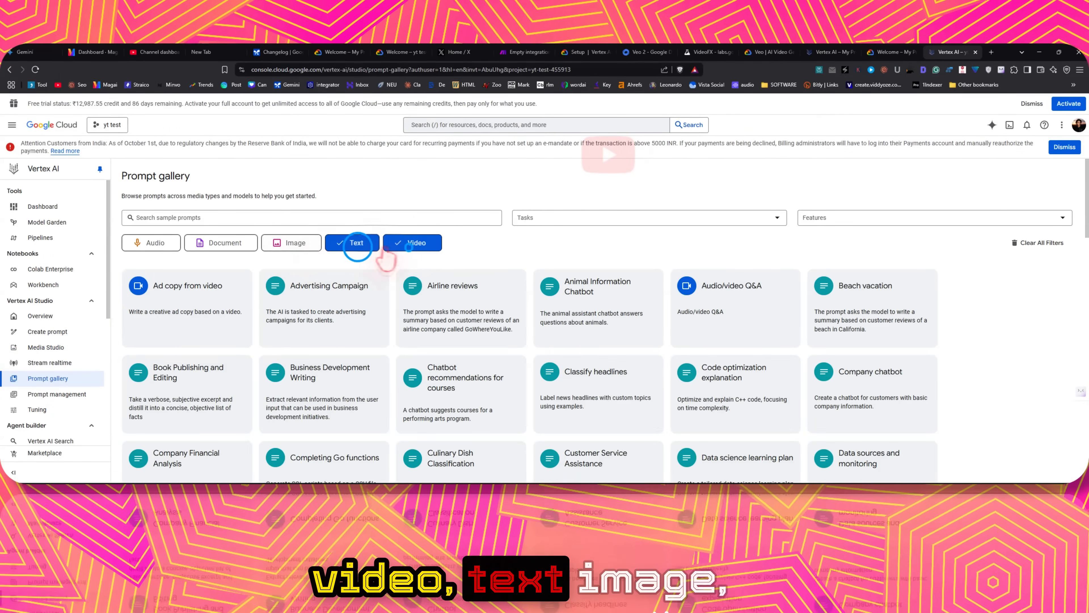
click(356, 243)
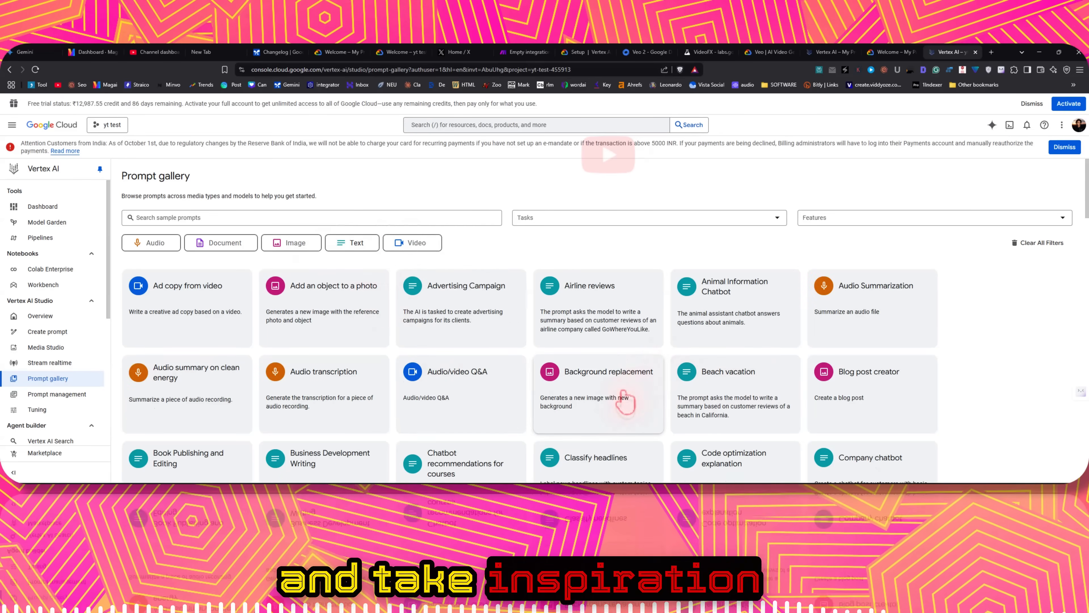
scroll(down, 3)
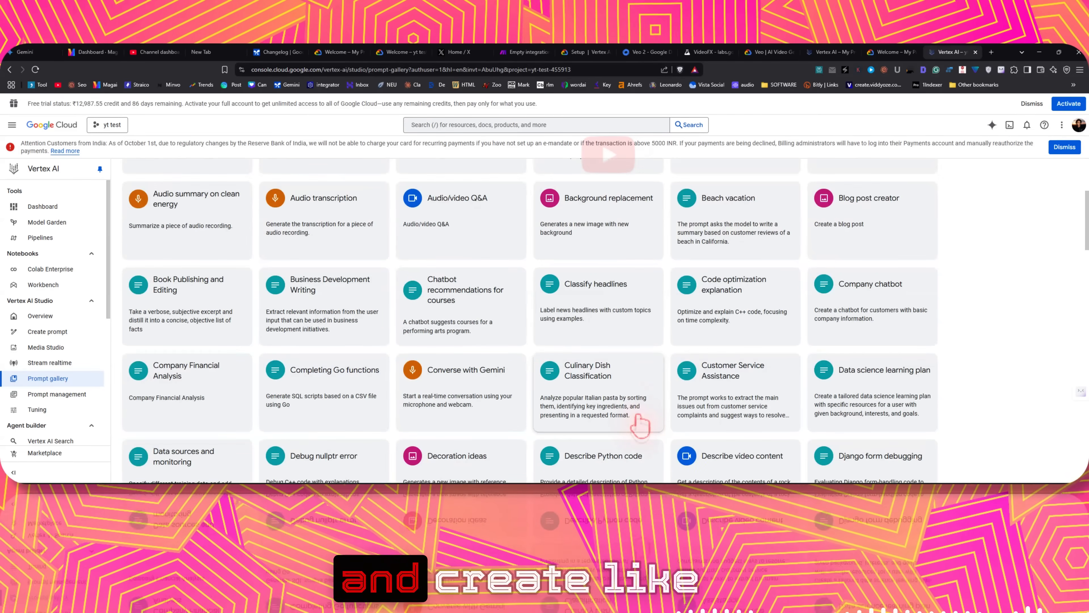
scroll(down, 3)
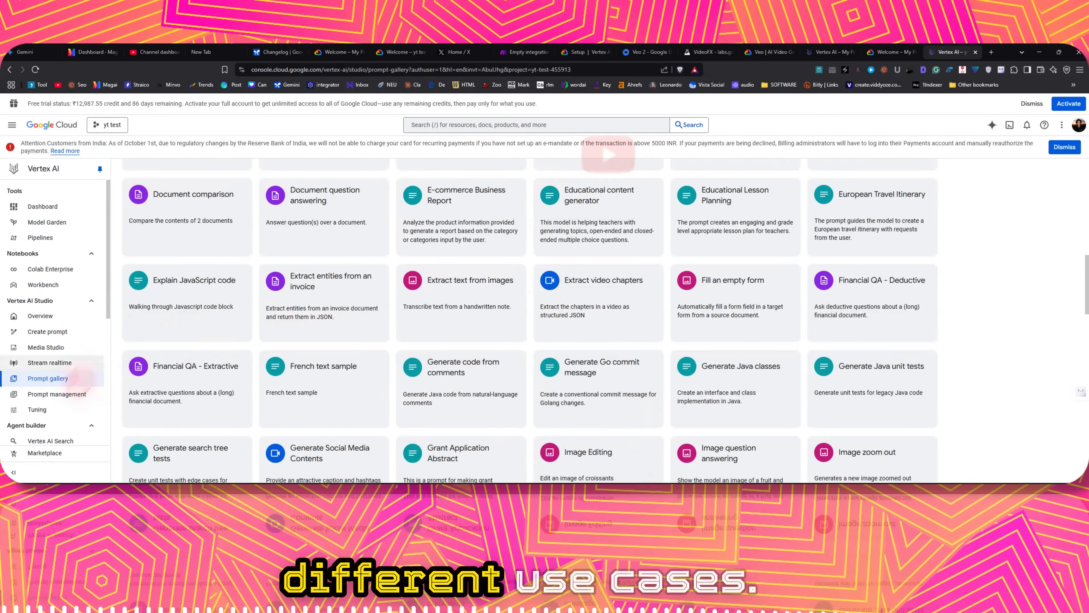
- Move on to Prompt management for saved prompts
click(56, 394)
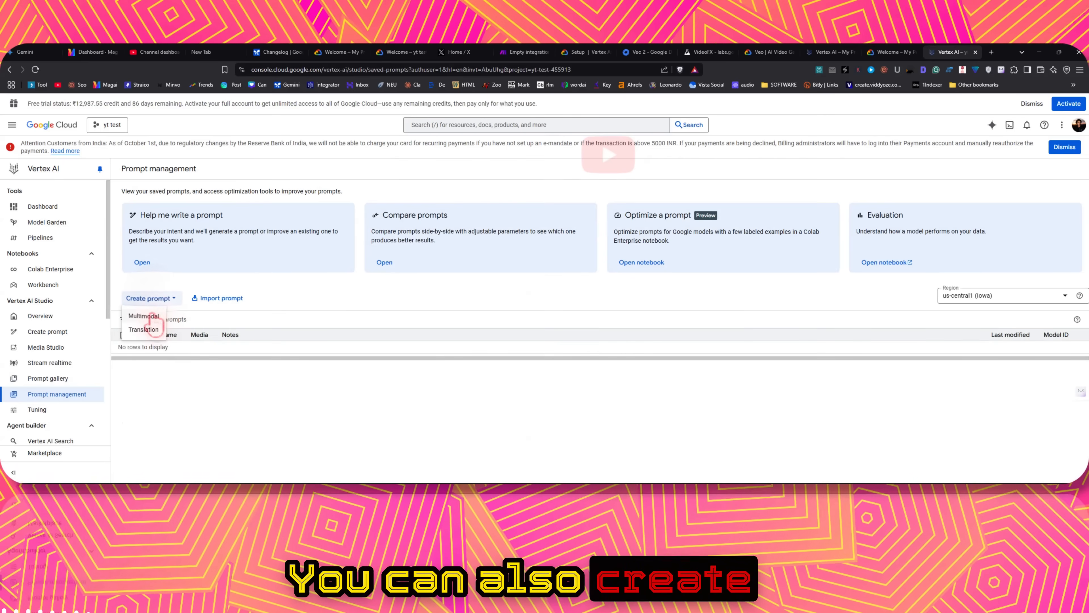